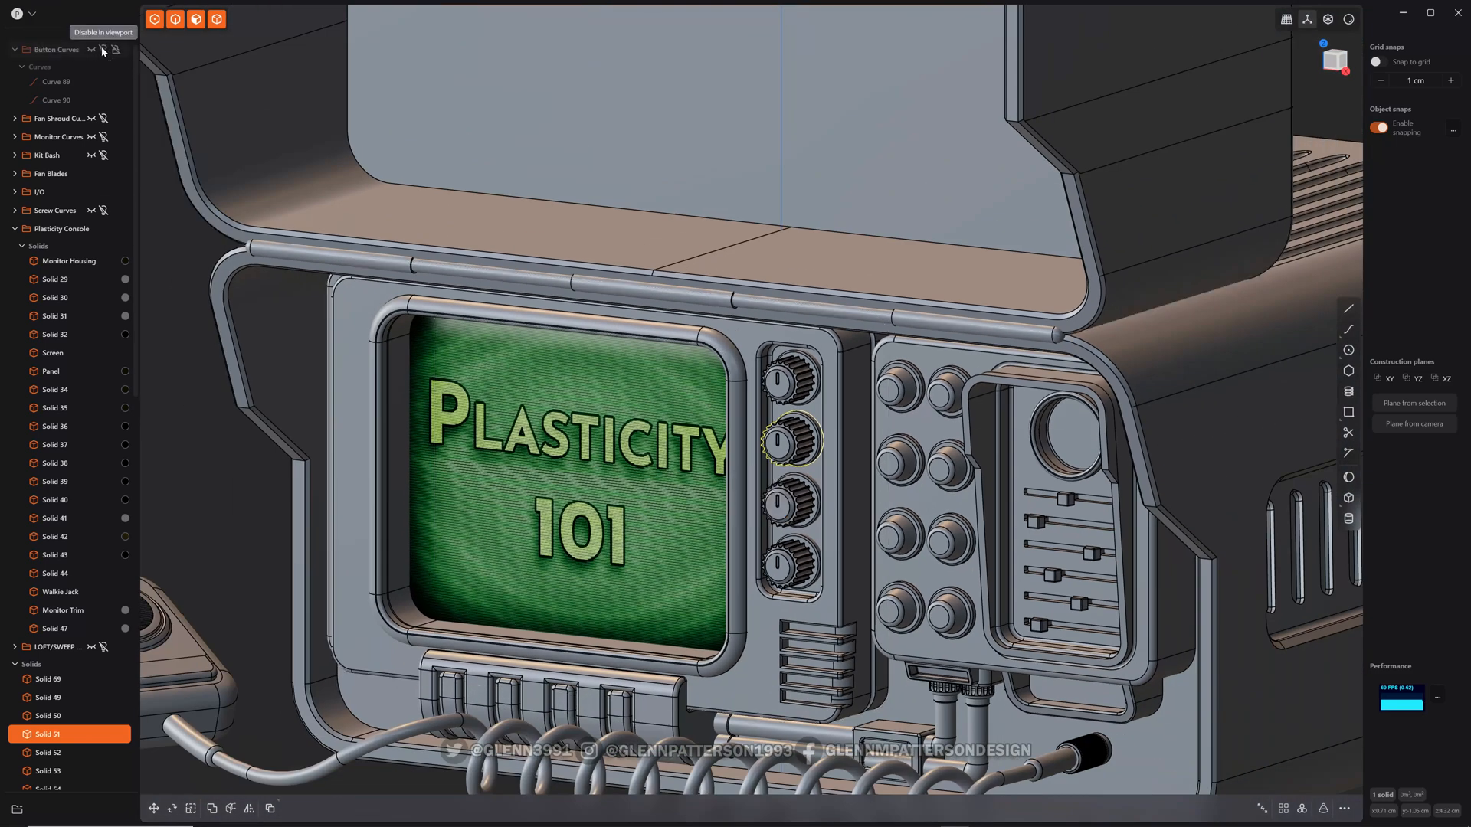
mouse_move(190, 264)
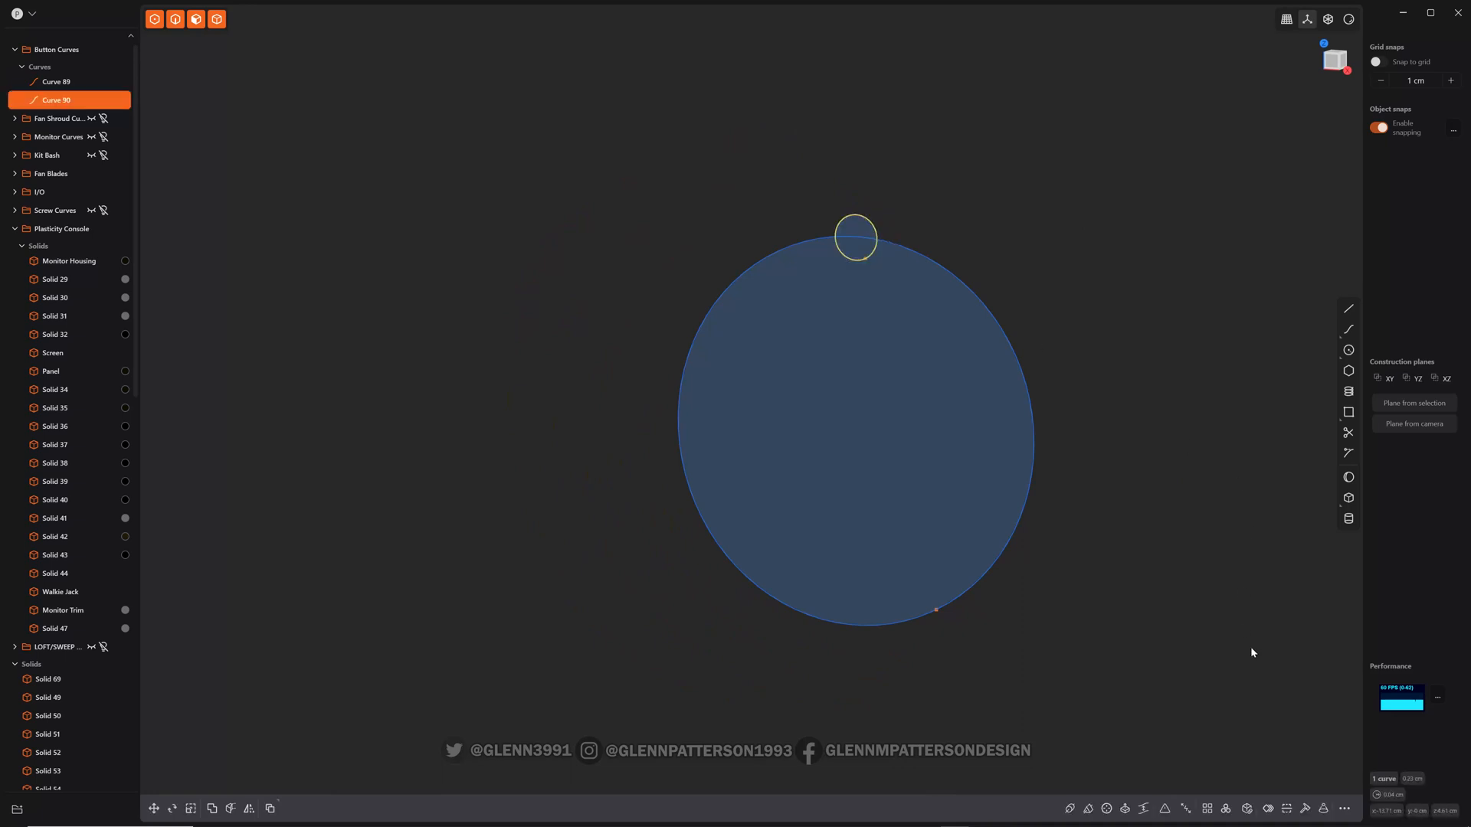
Radial-array the small circle 20 times around the large circle's centre.
left_click(1226, 809)
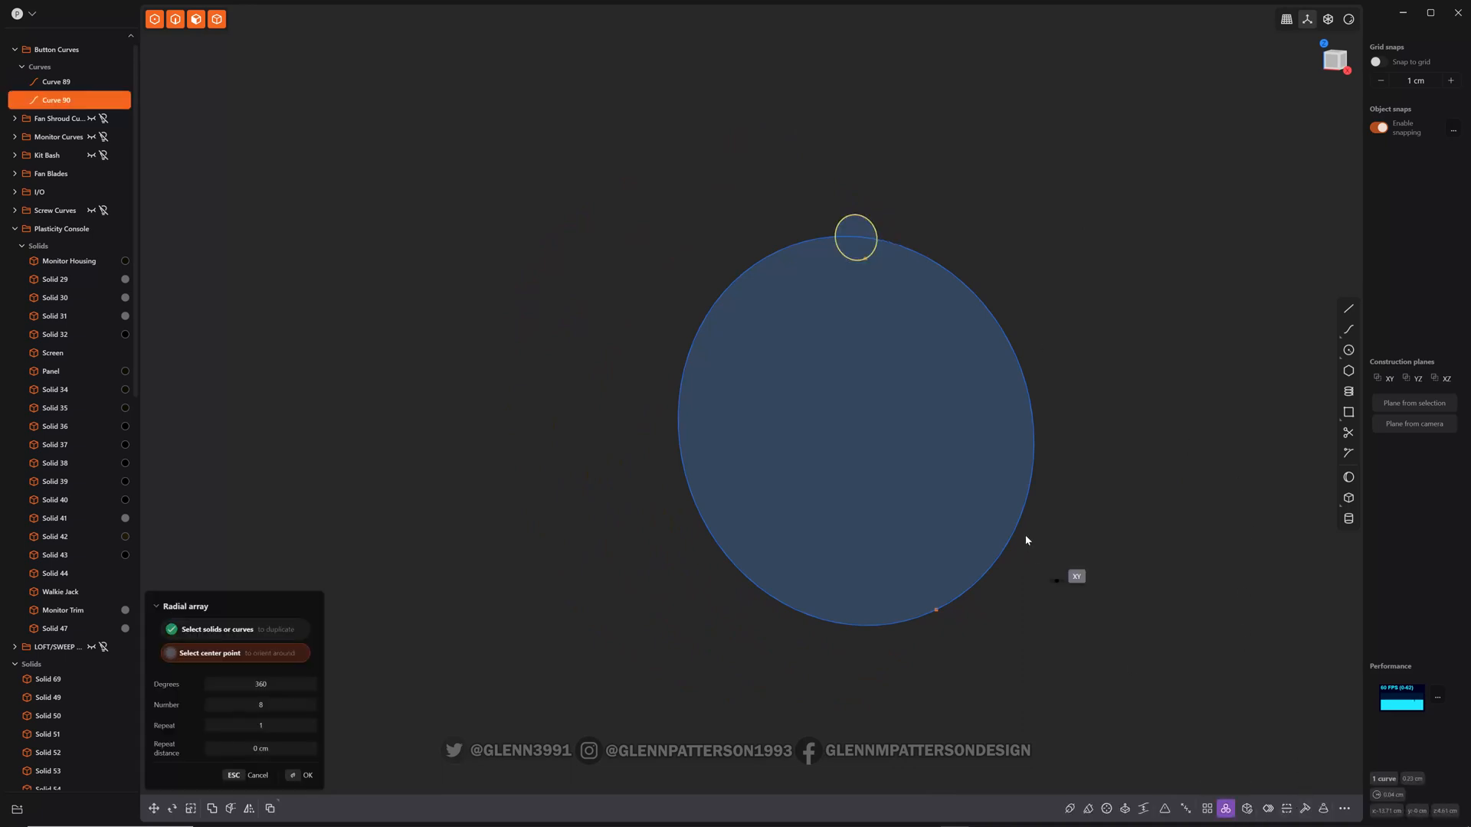
left_click(854, 434)
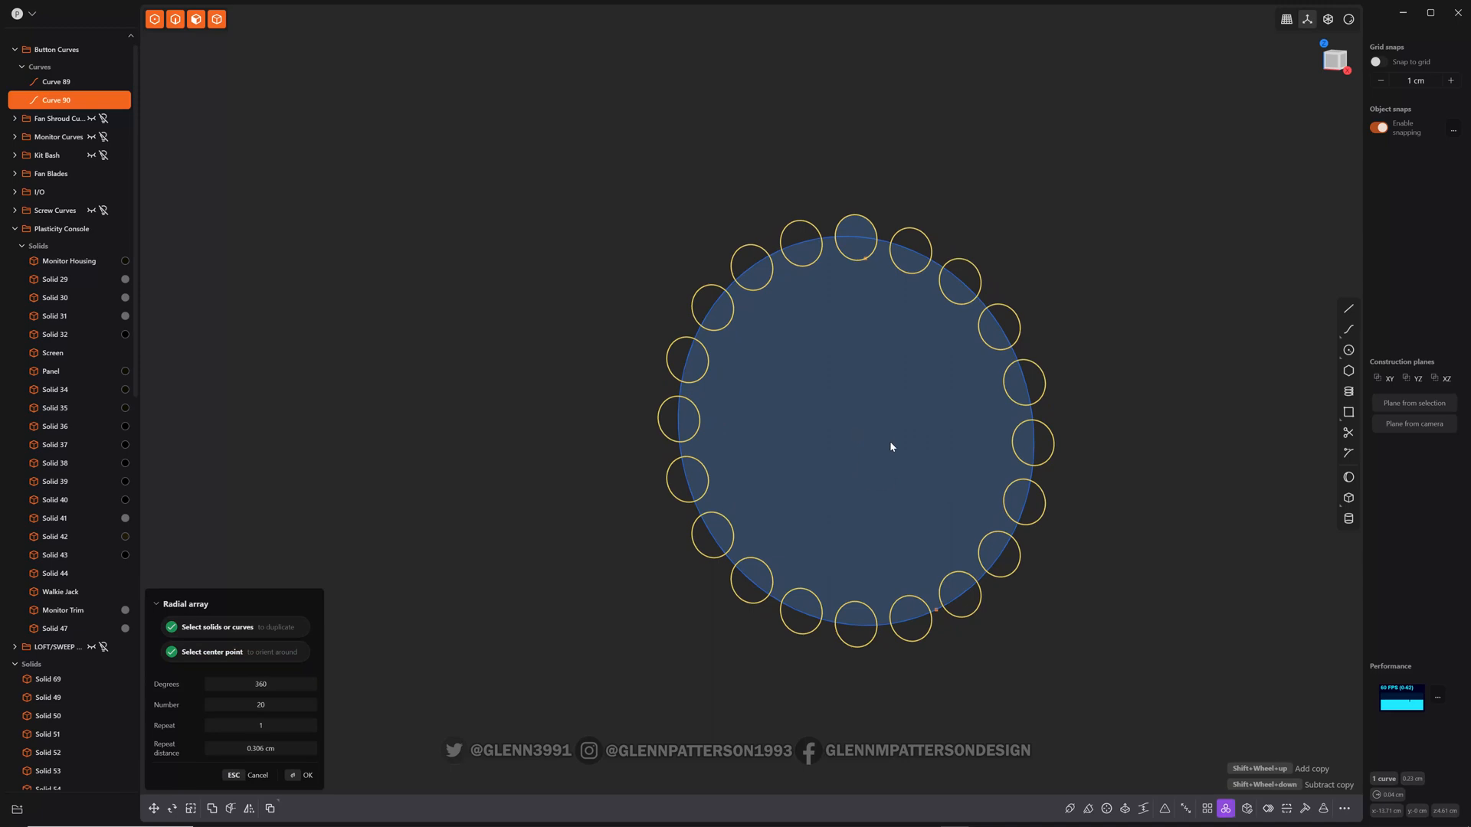
left_click(308, 775)
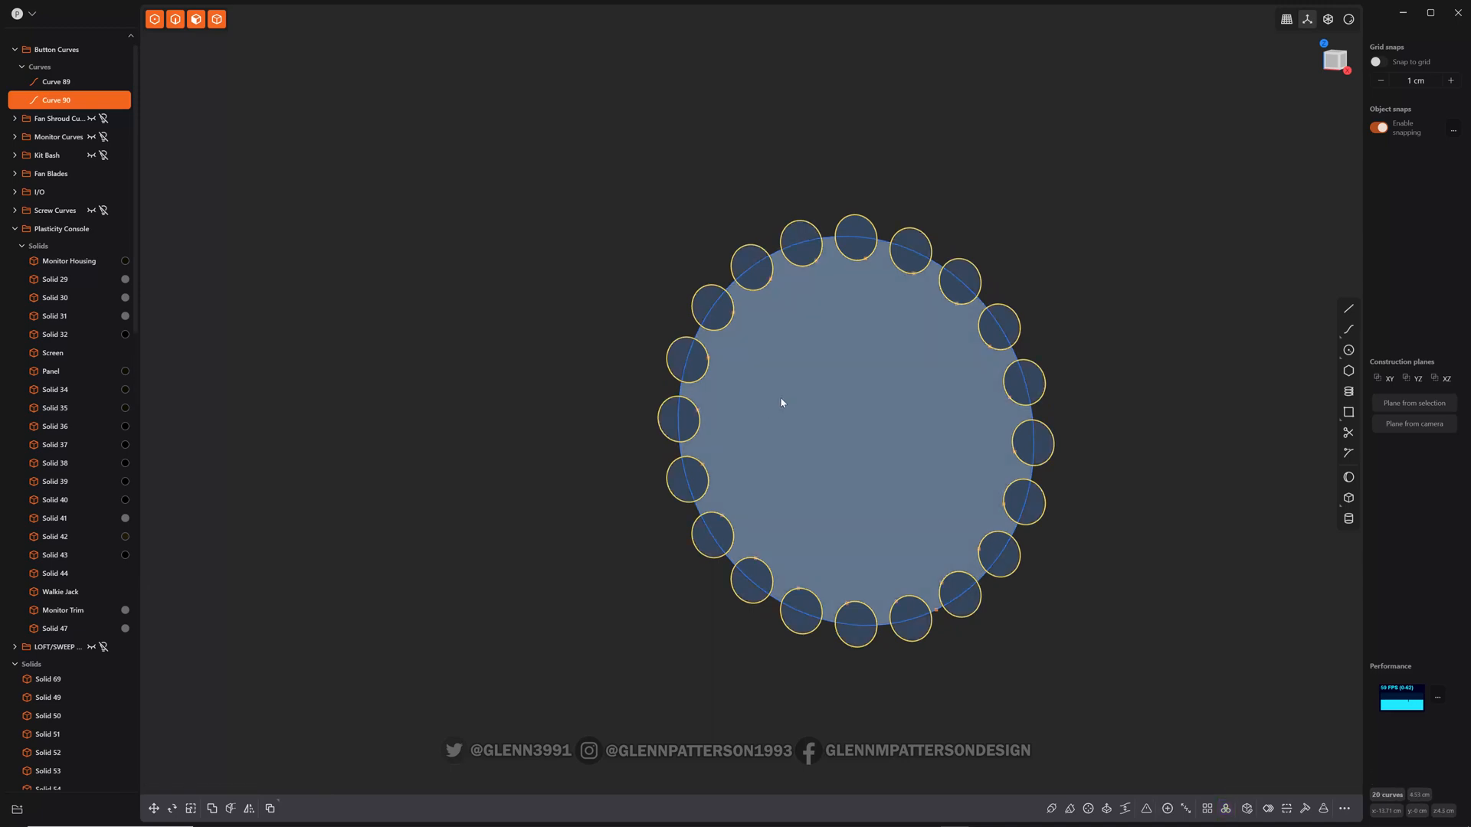
mouse_move(870, 461)
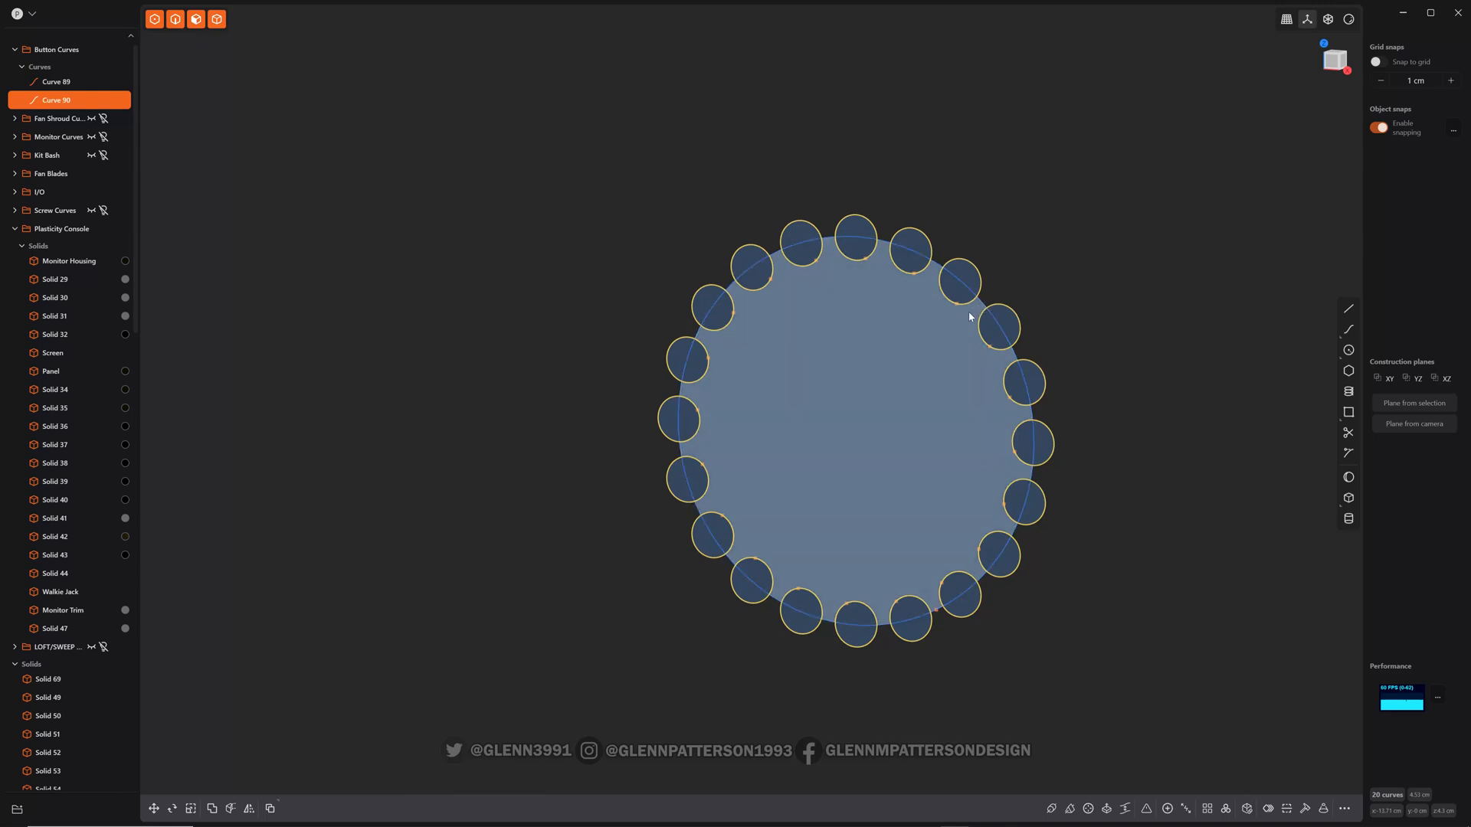
key("alt")
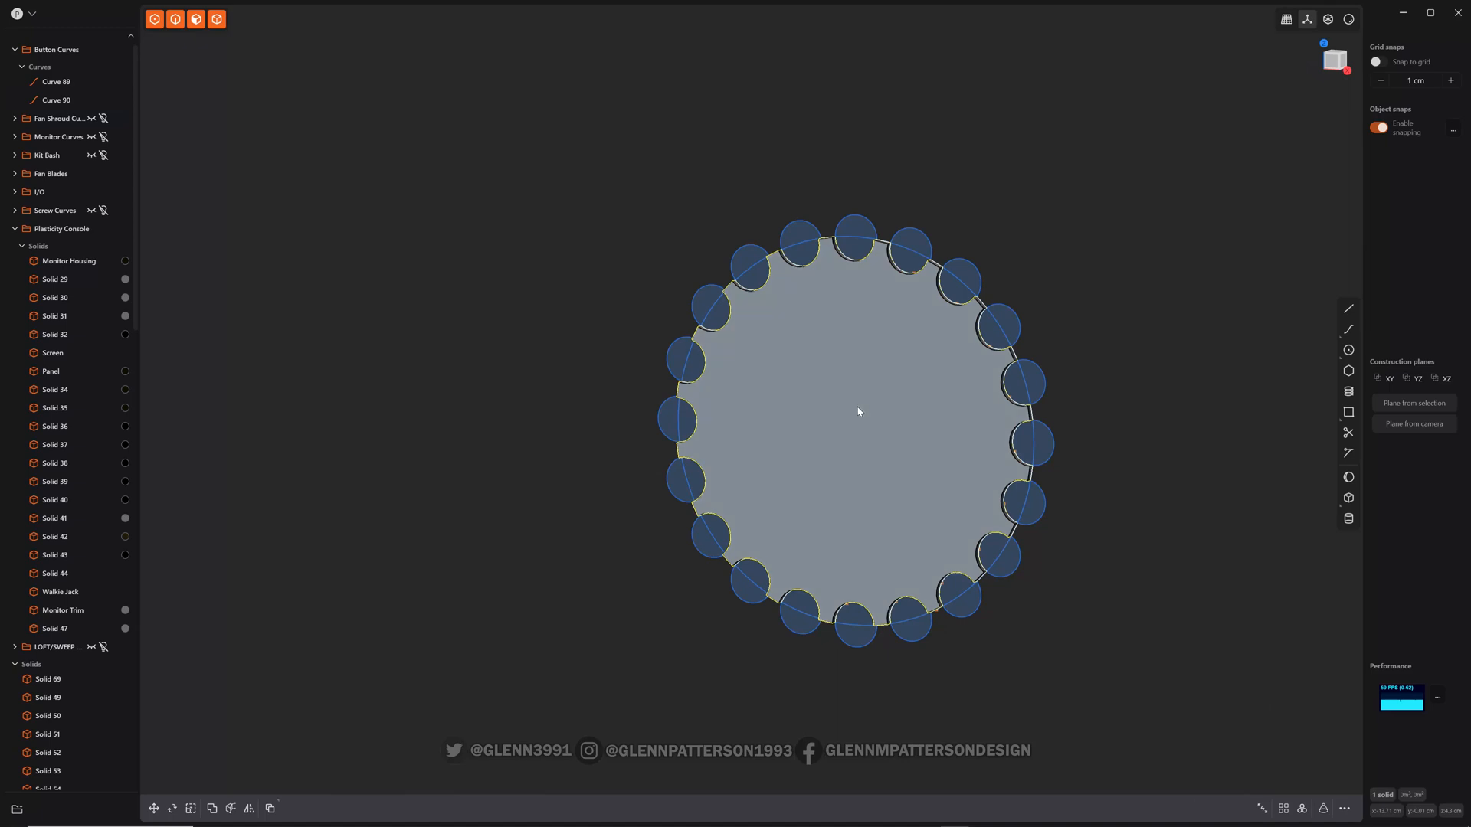
Make the 20-notch disc region its own sheet and hide the Button Curves folder.
left_click(856, 410)
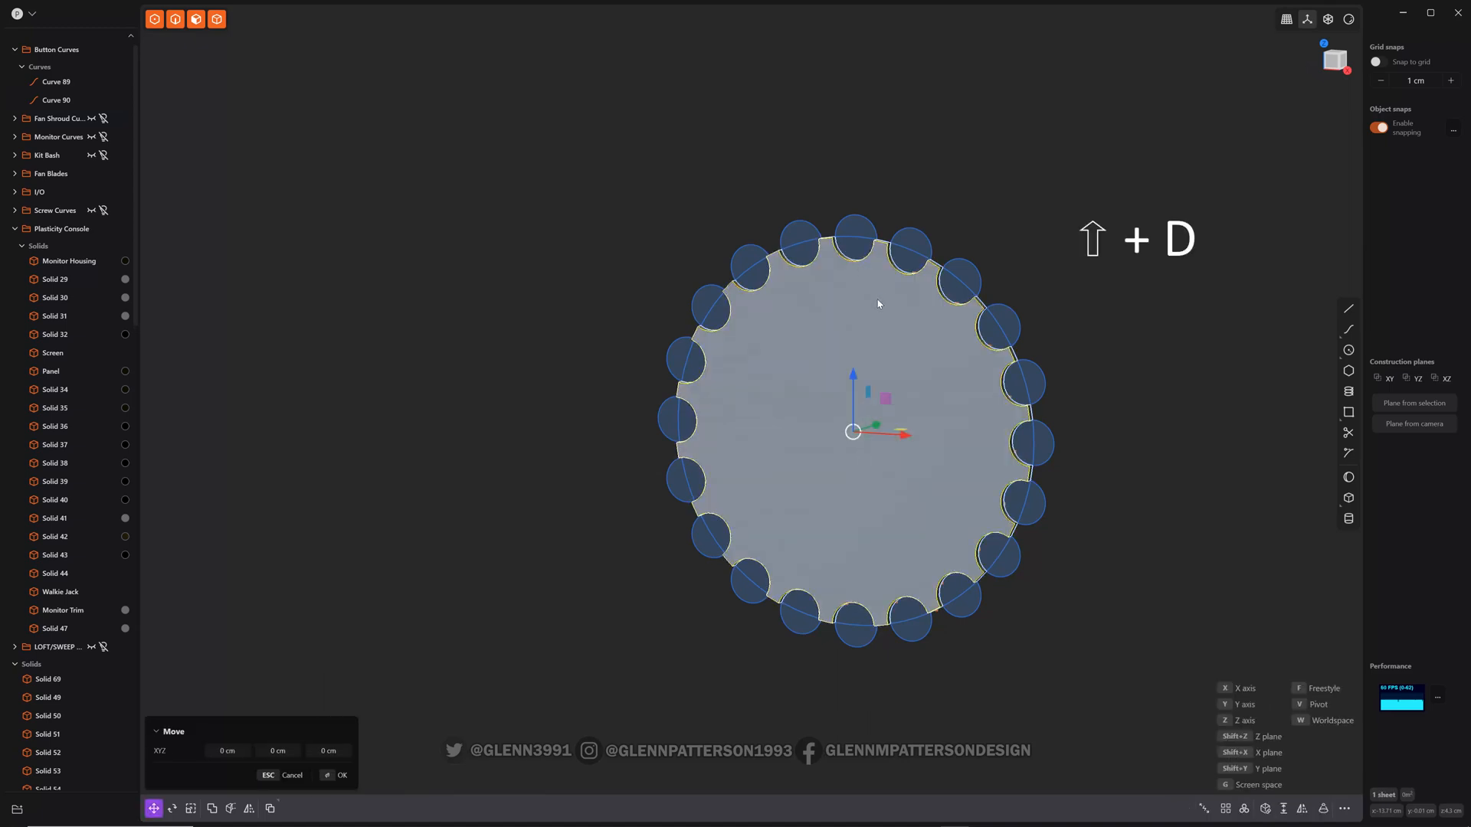
key("ctrl+z")
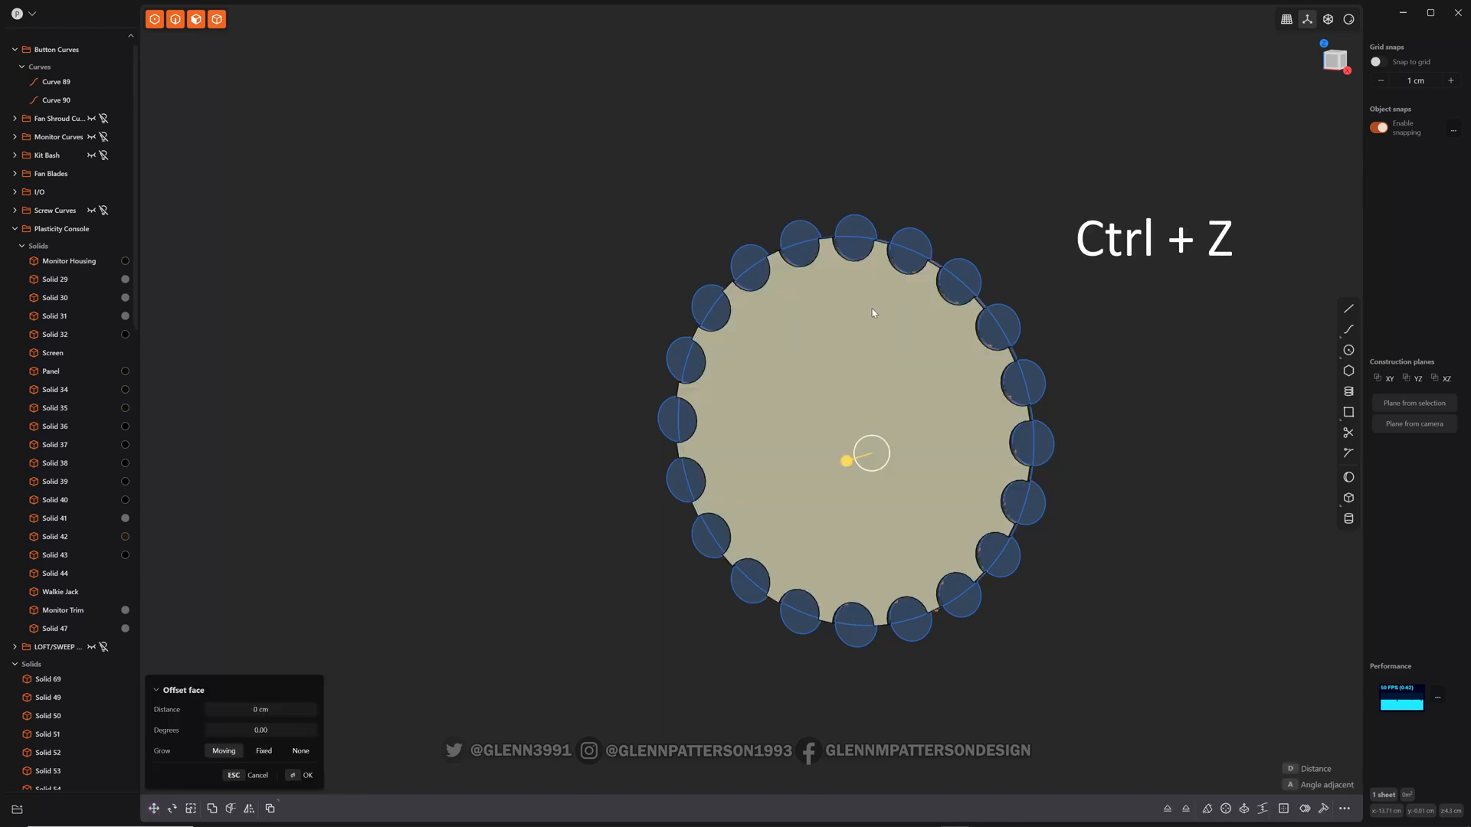
key("ctrl+z")
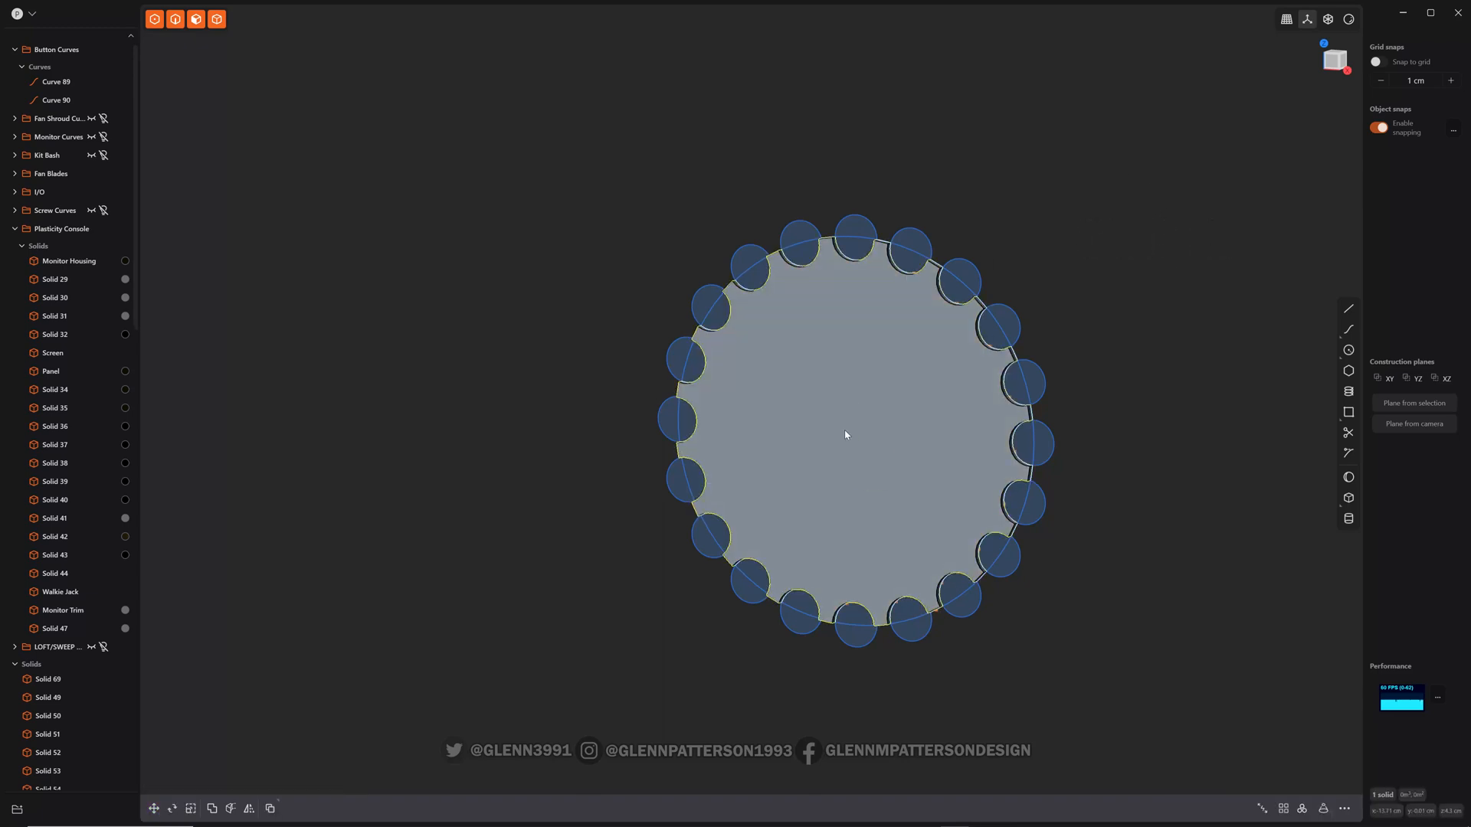
left_click(845, 433)
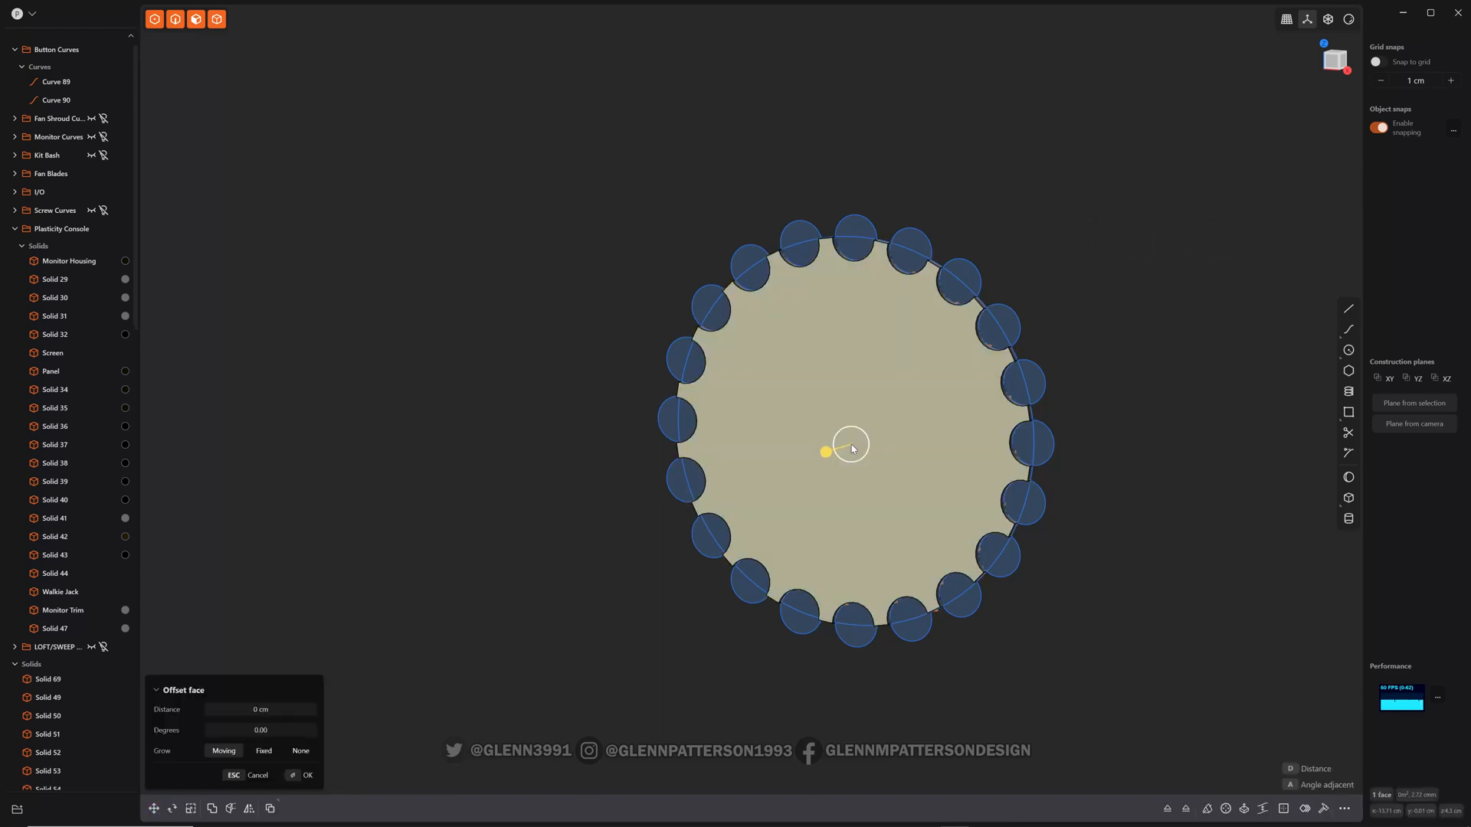
key("ctrl+d")
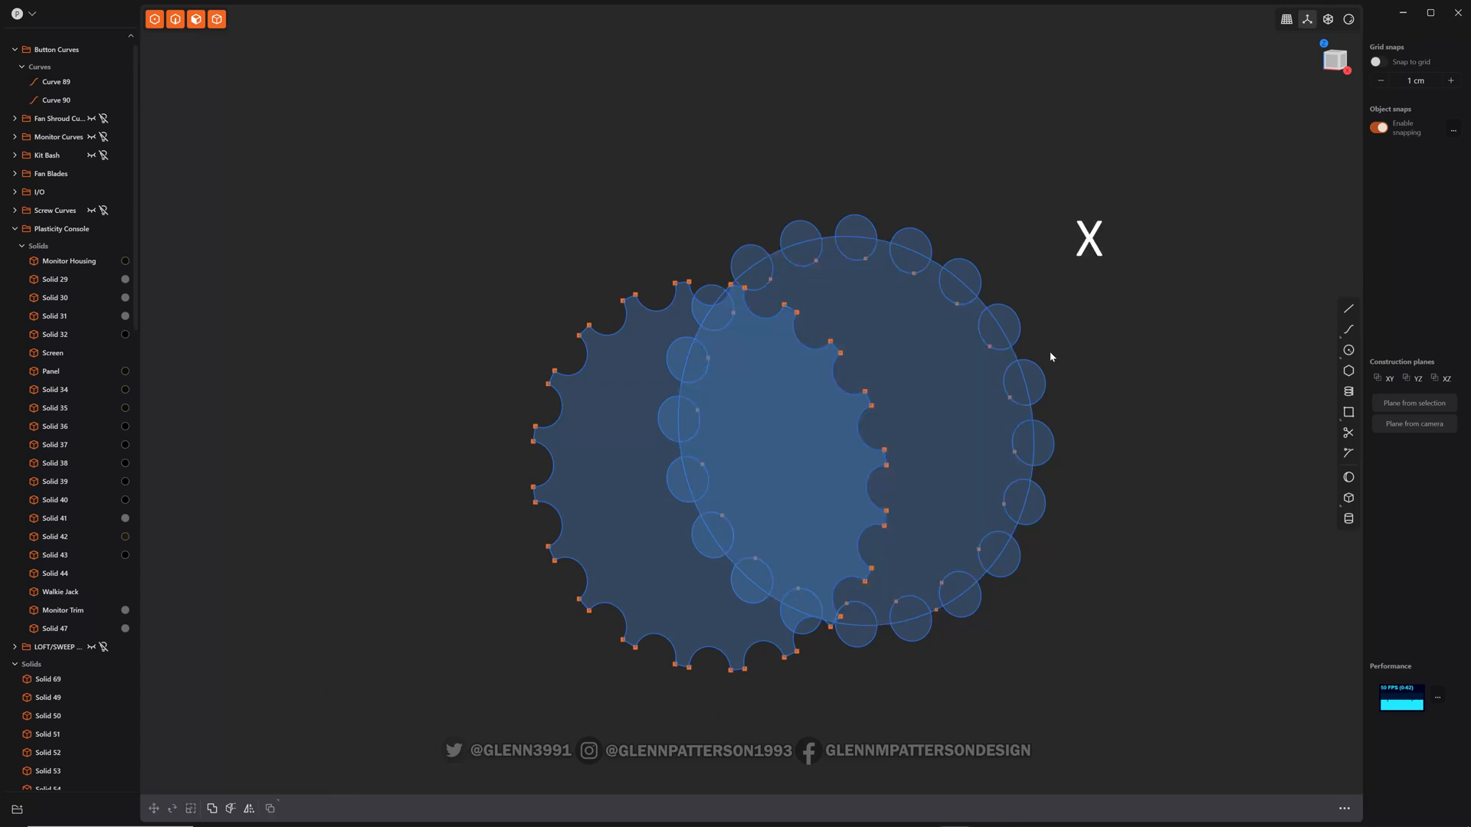
mouse_move(92, 62)
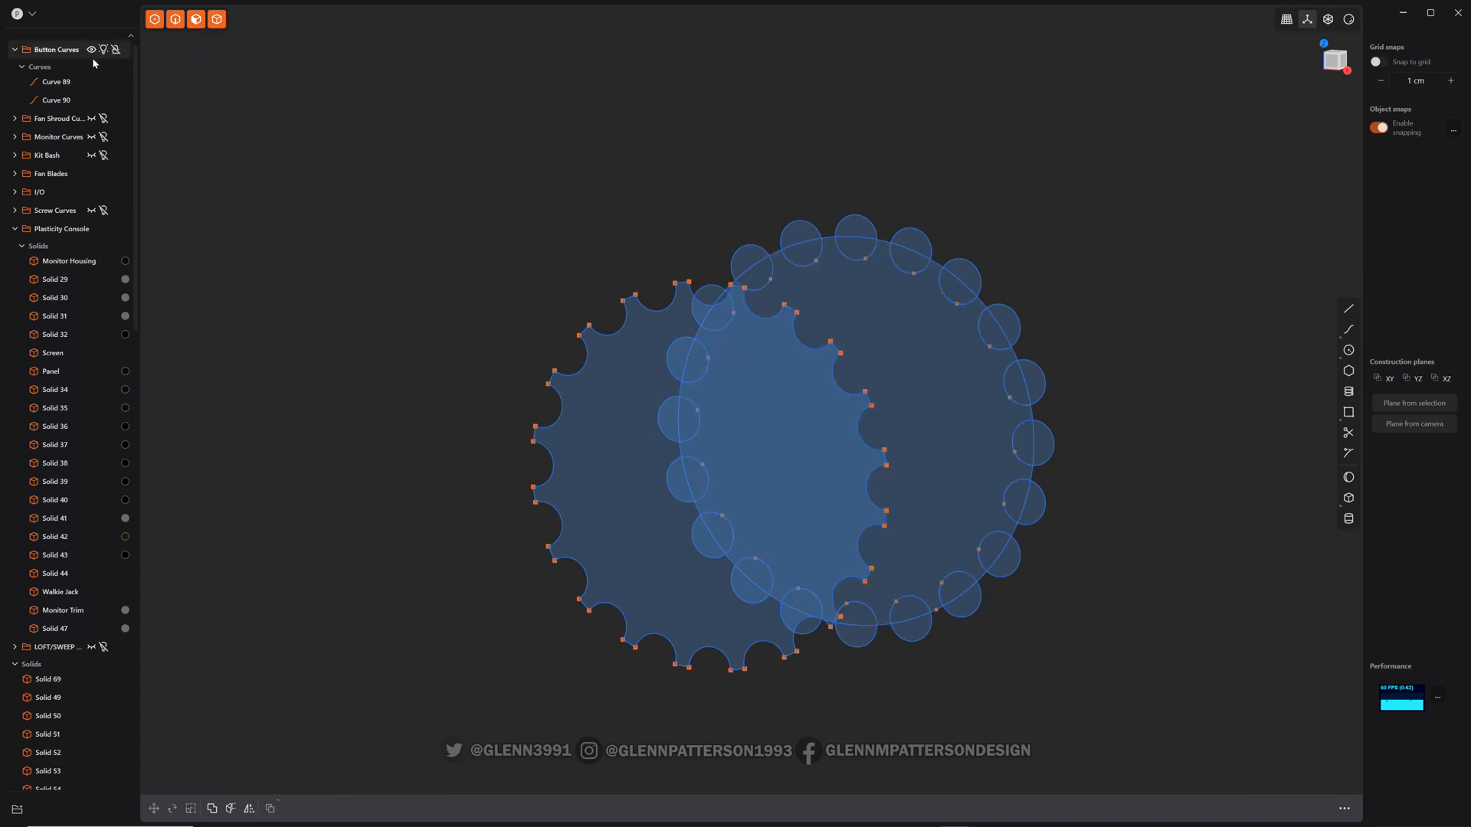
left_click(90, 49)
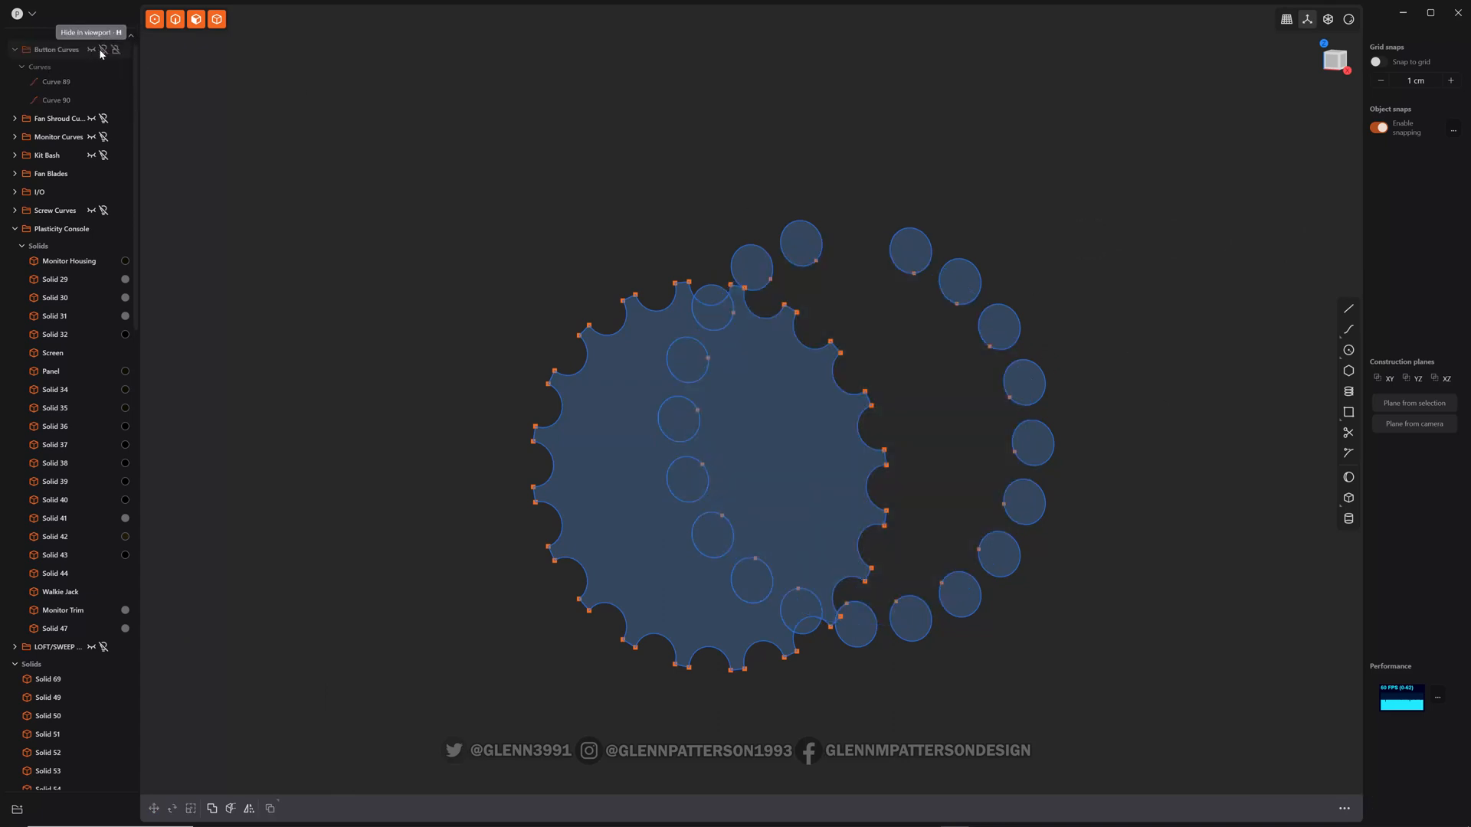
mouse_move(36, 628)
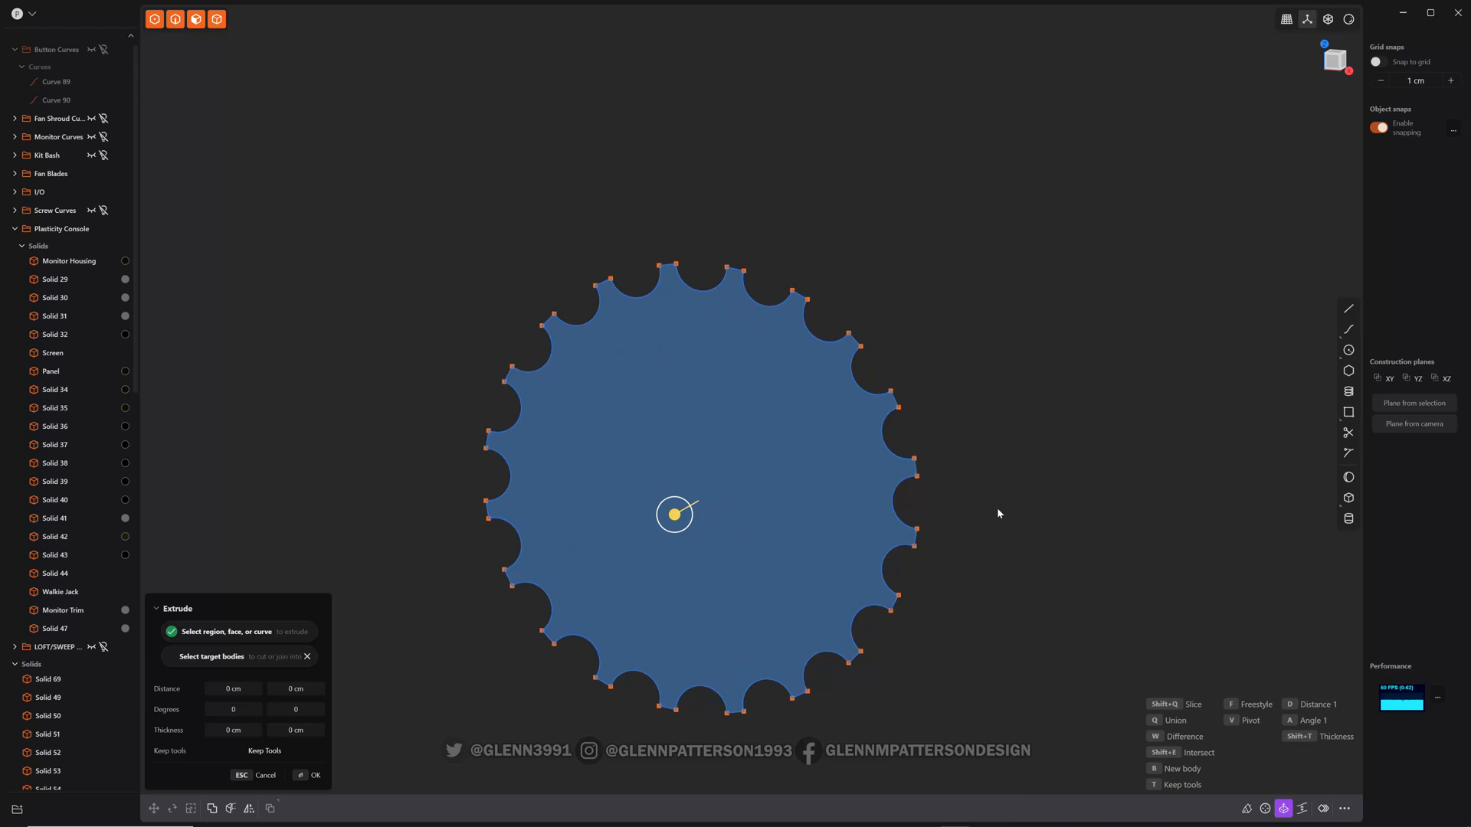
Abandon a premature extrude and leave only the scalloped outline region visible.
key("b")
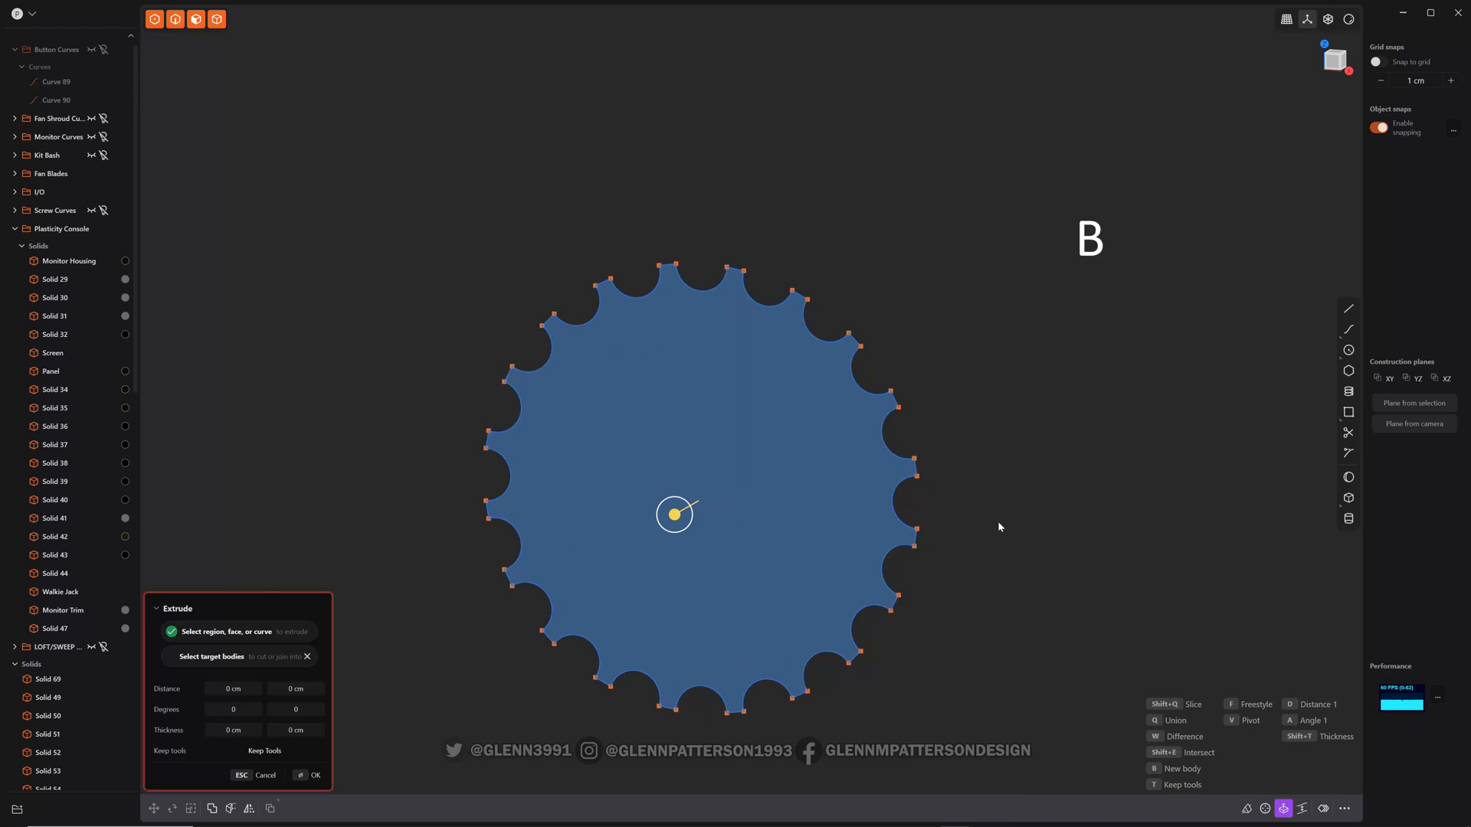
key("Escape")
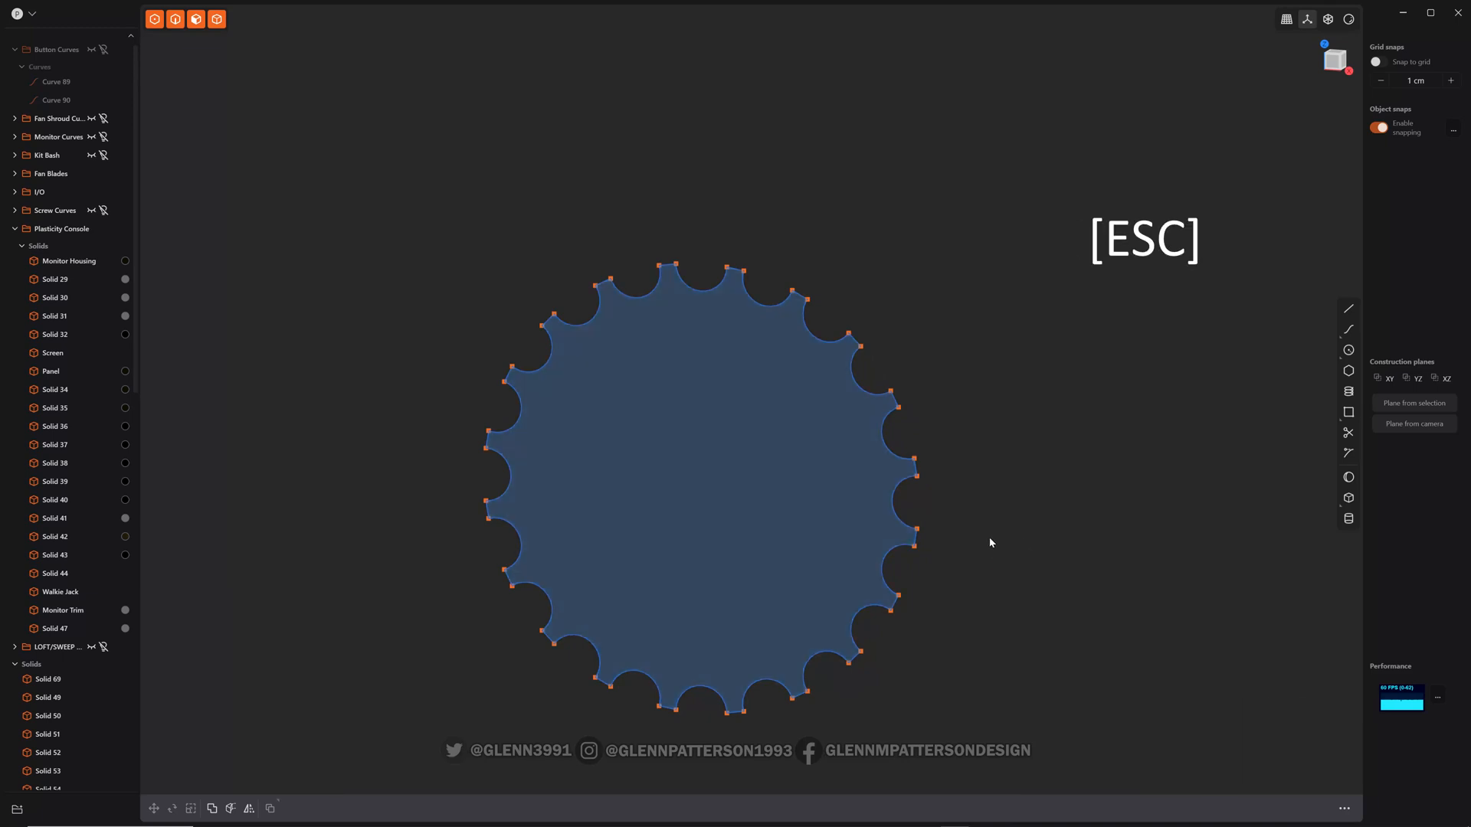
key("Escape")
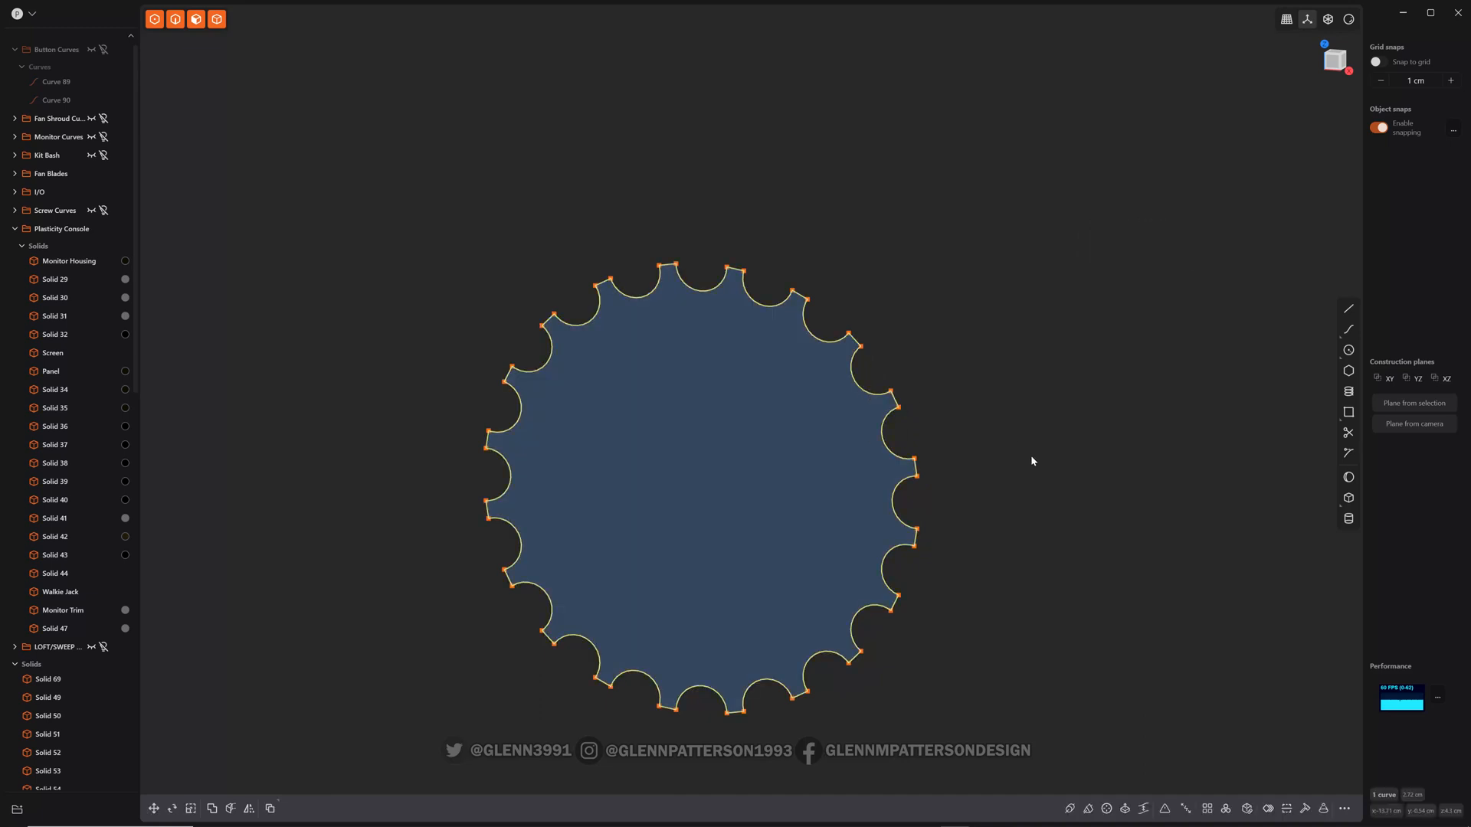
key("b")
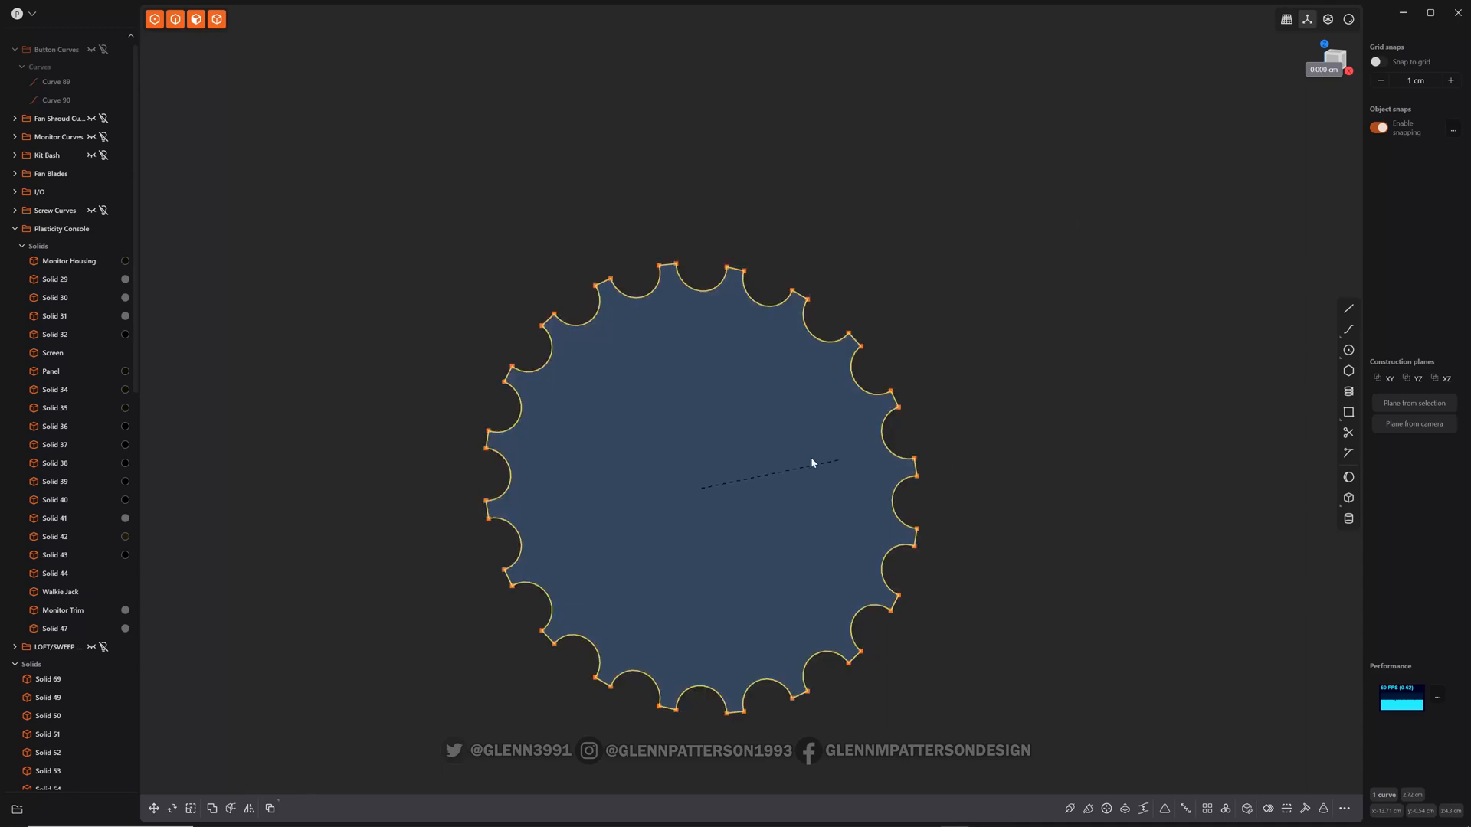
mouse_move(804, 505)
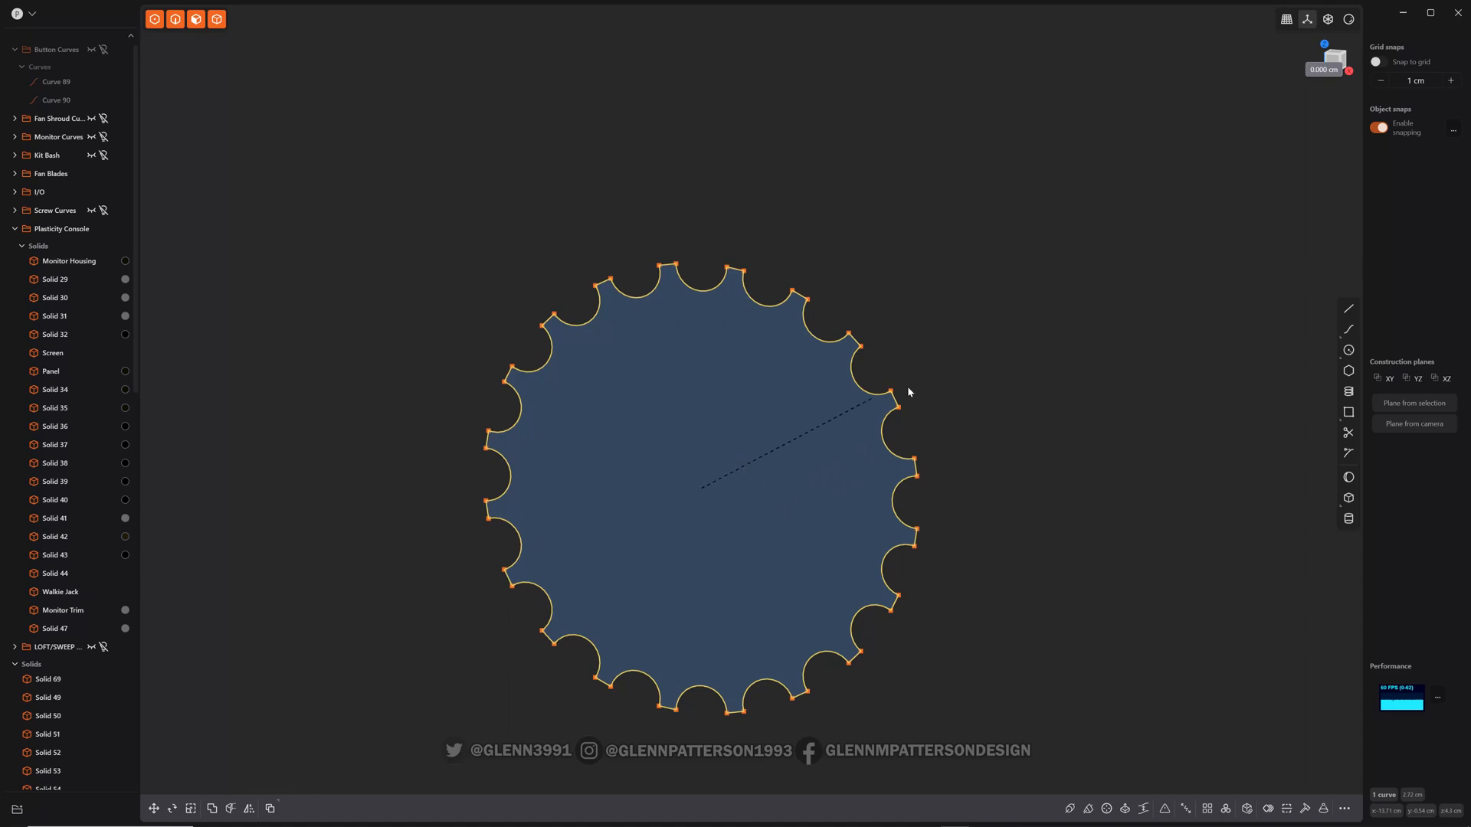
mouse_move(971, 388)
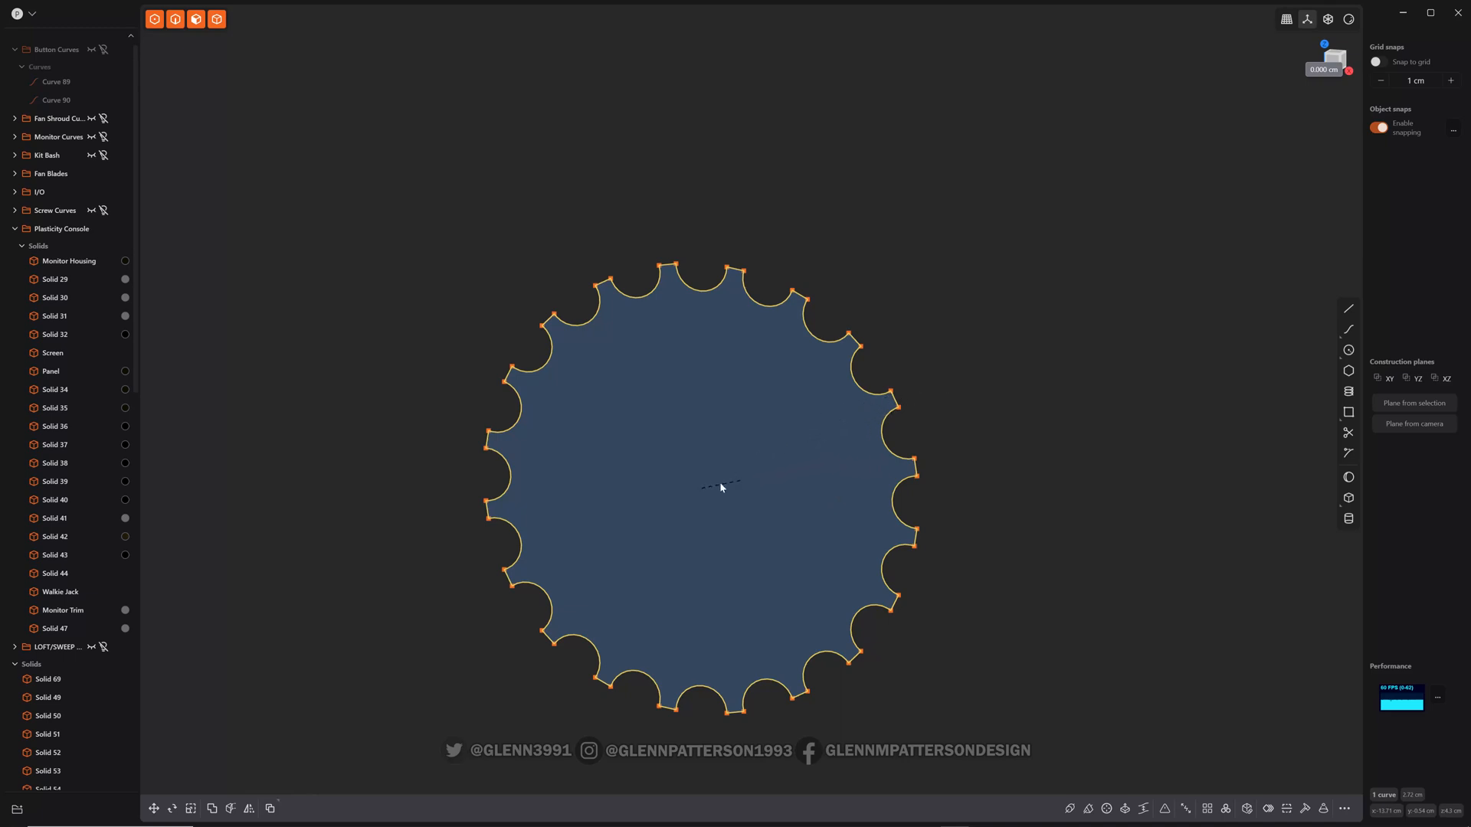
mouse_move(858, 522)
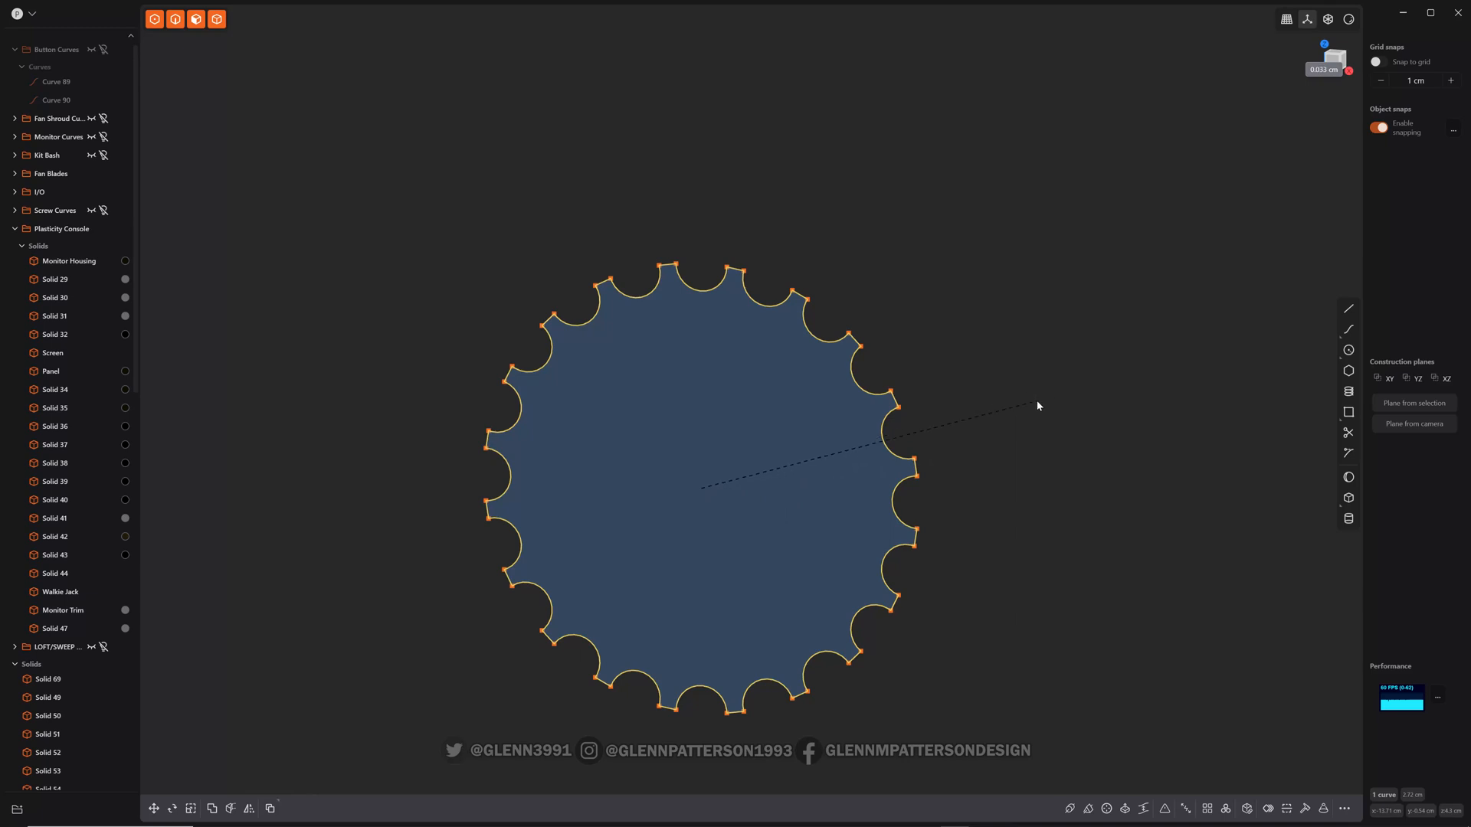
mouse_move(1039, 412)
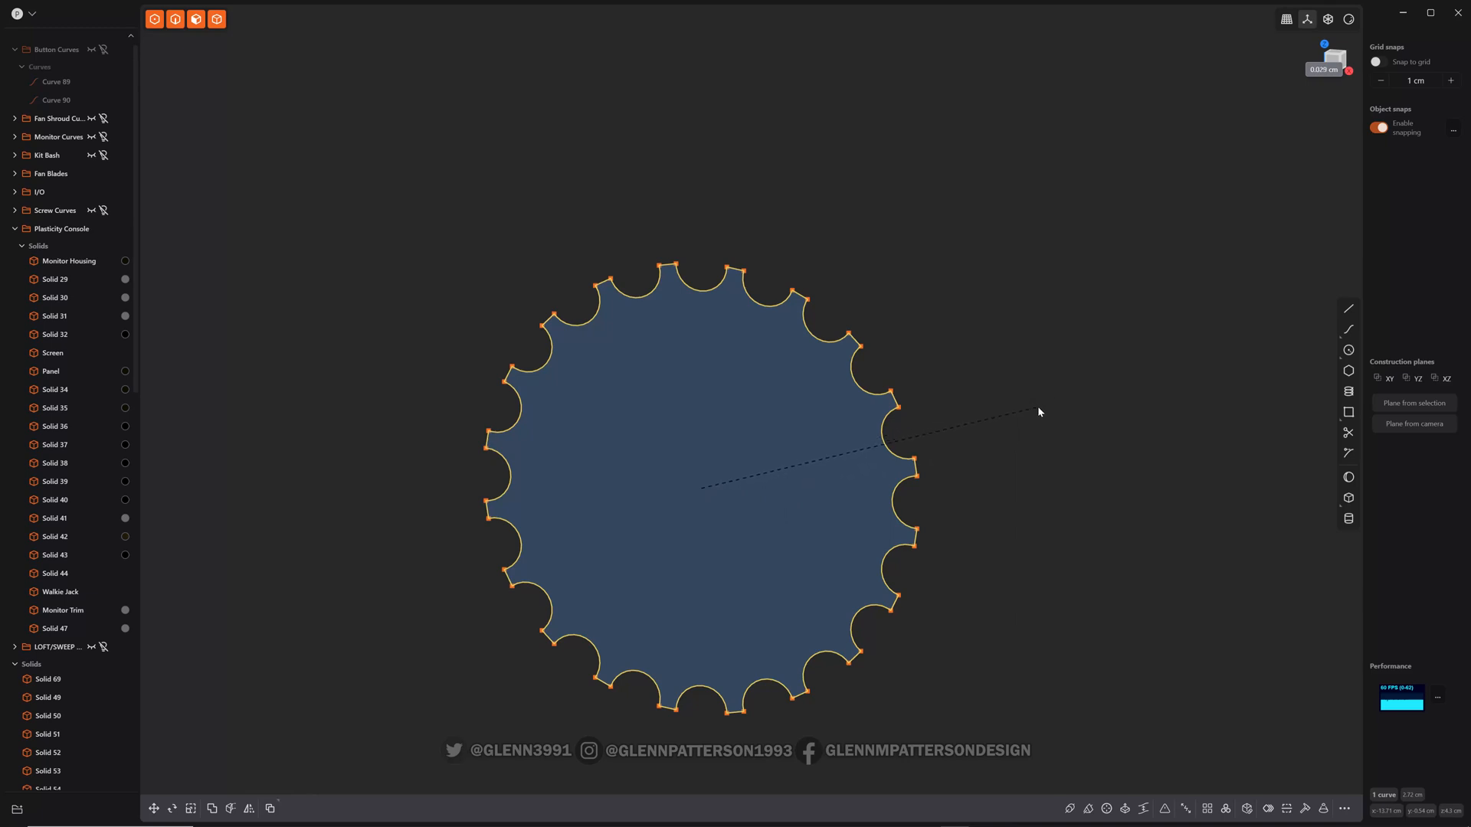
mouse_move(1000, 424)
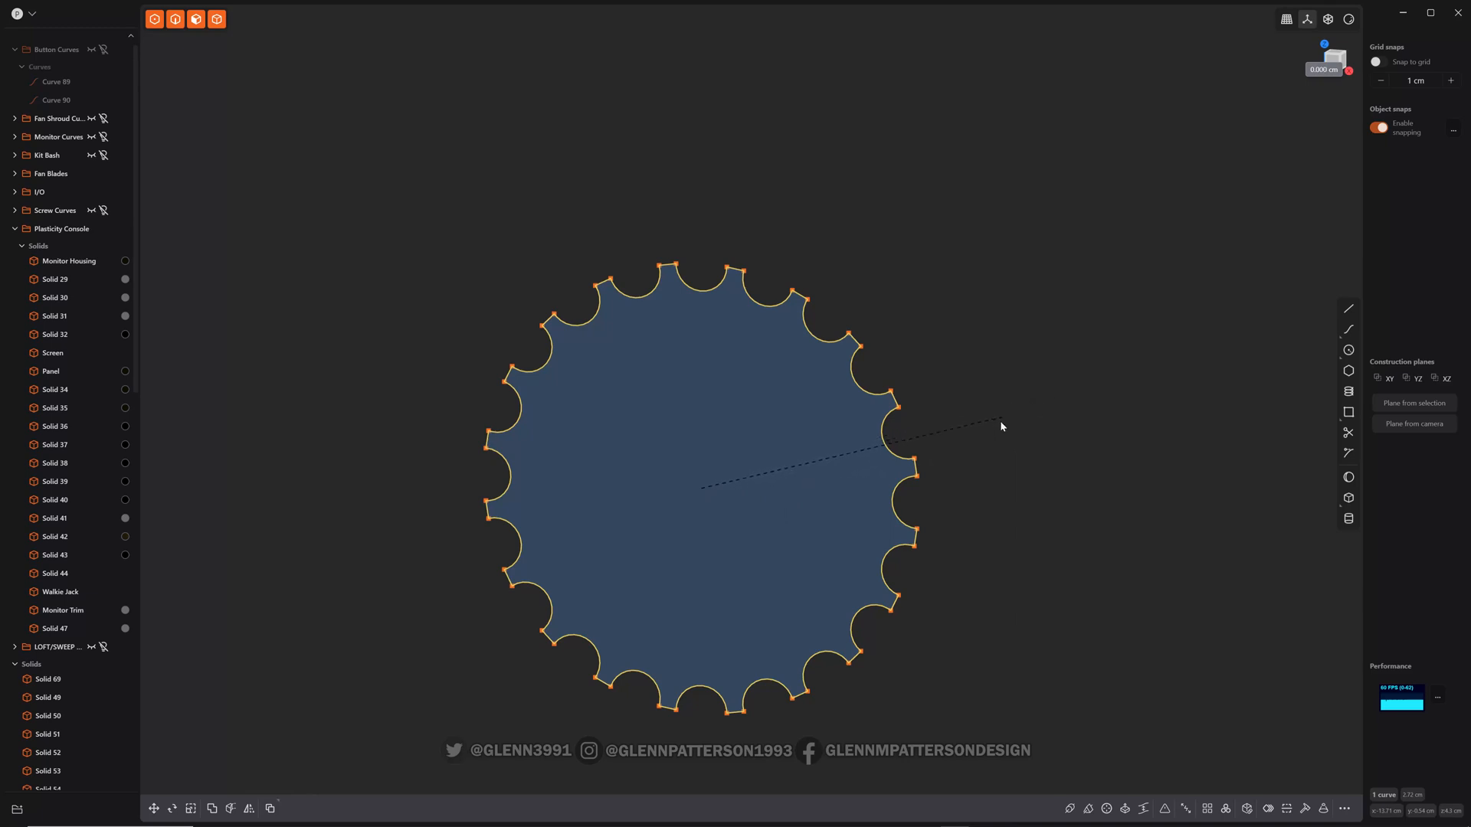
mouse_move(1022, 416)
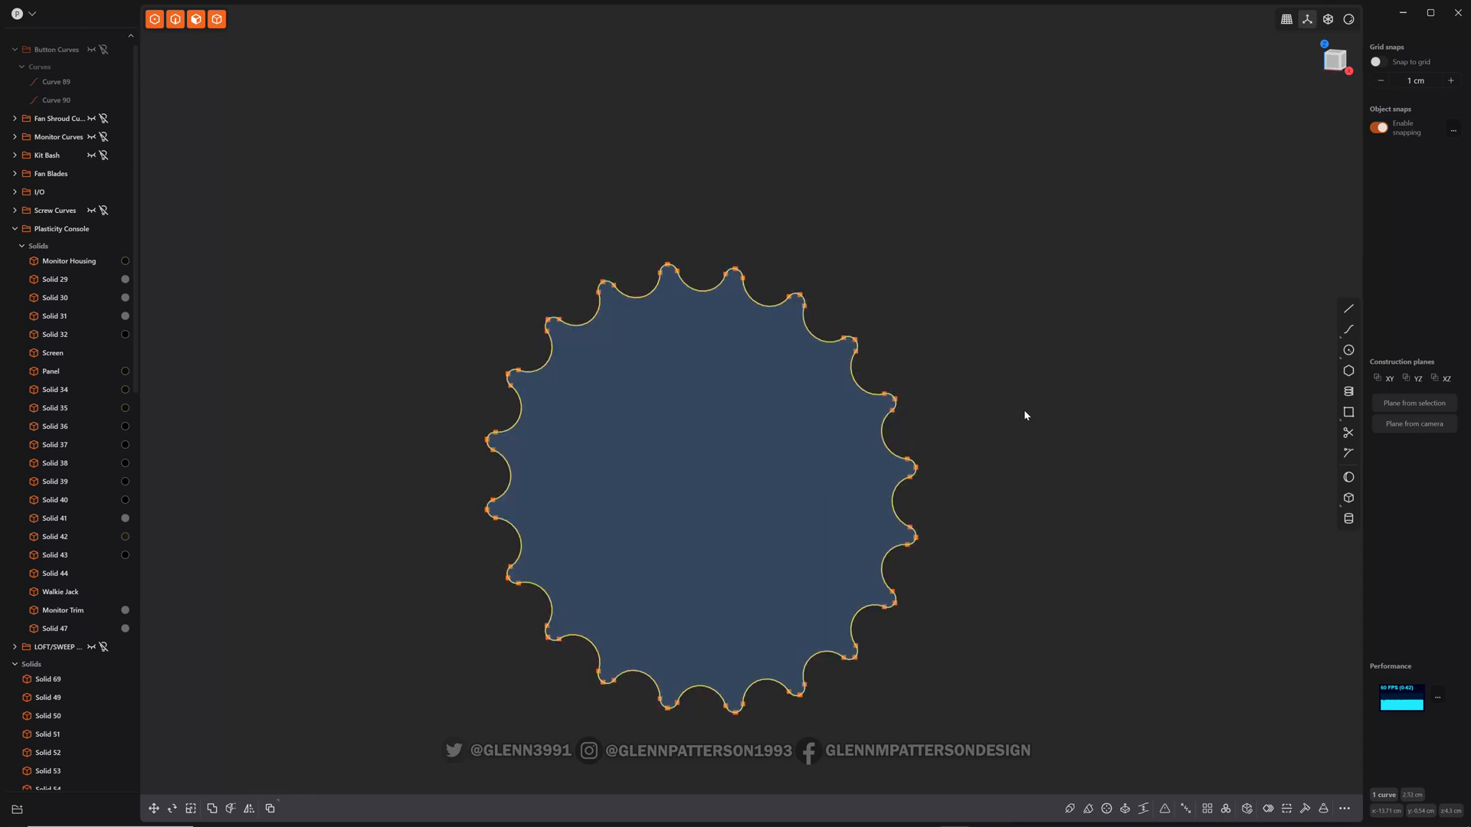
mouse_move(1008, 482)
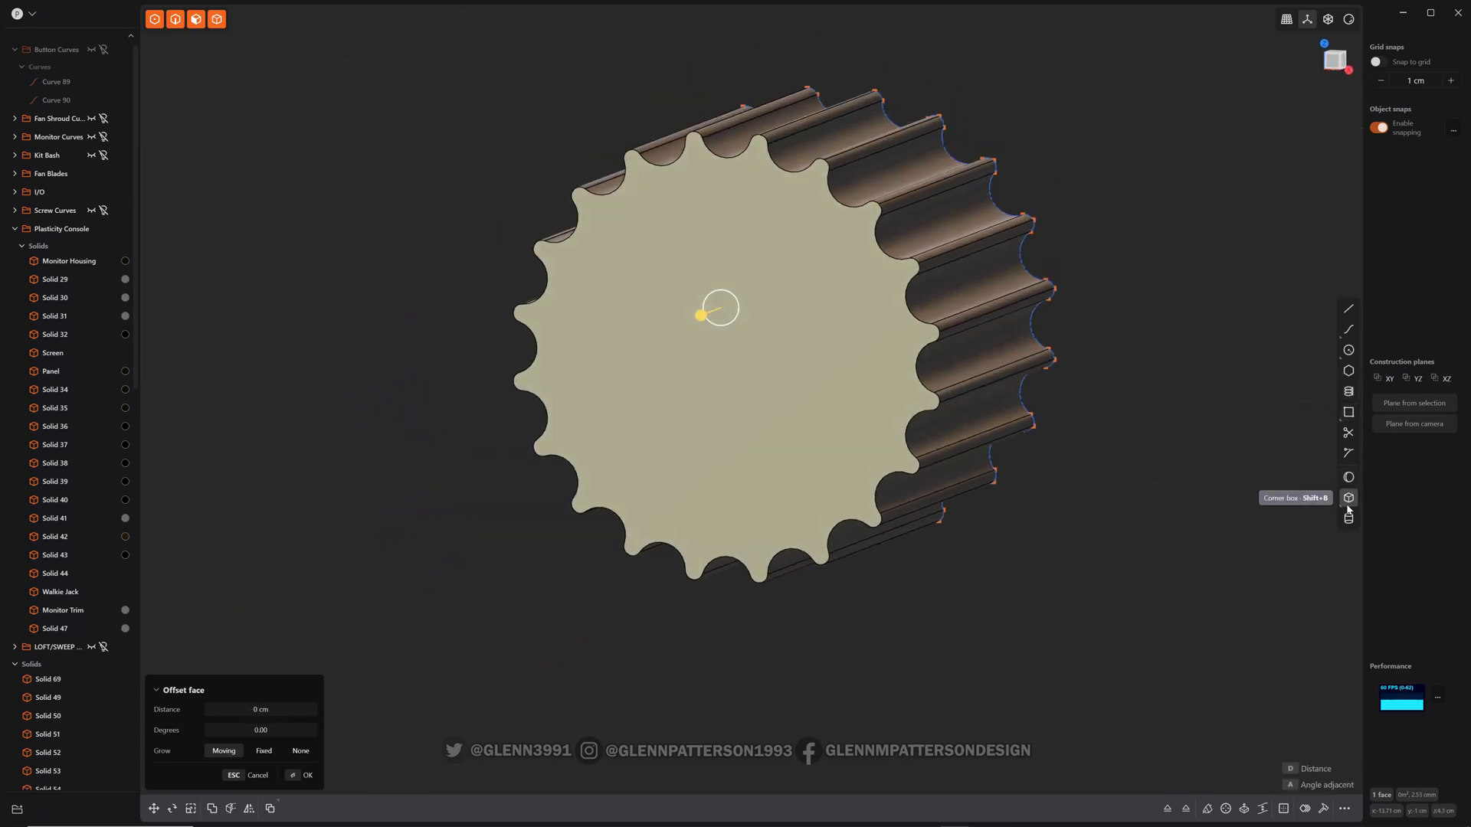
Add a cylinder cap centred on the fluted body's front face with its radius and height set.
left_click(1348, 520)
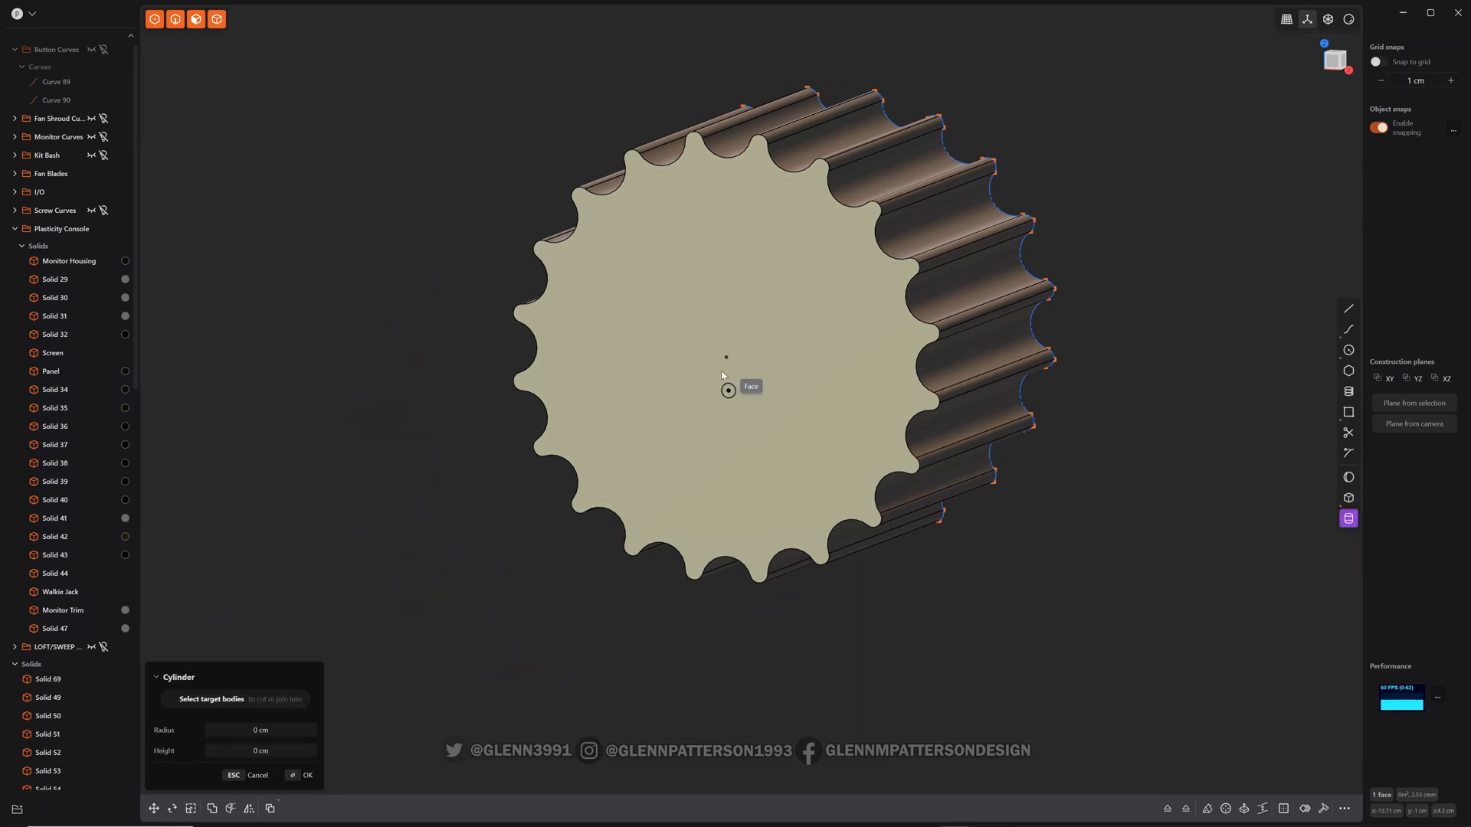
mouse_move(724, 358)
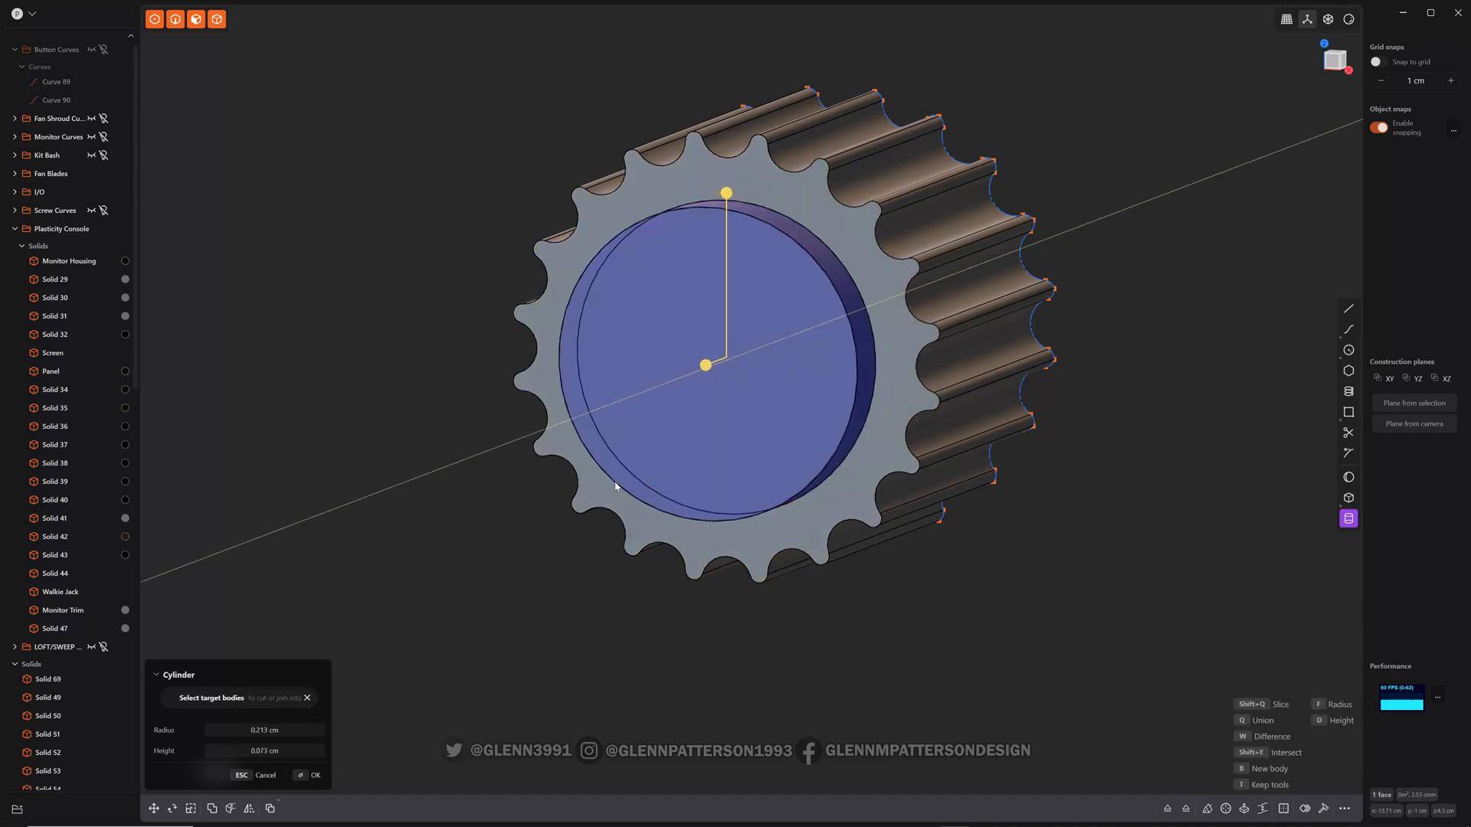
left_click(314, 775)
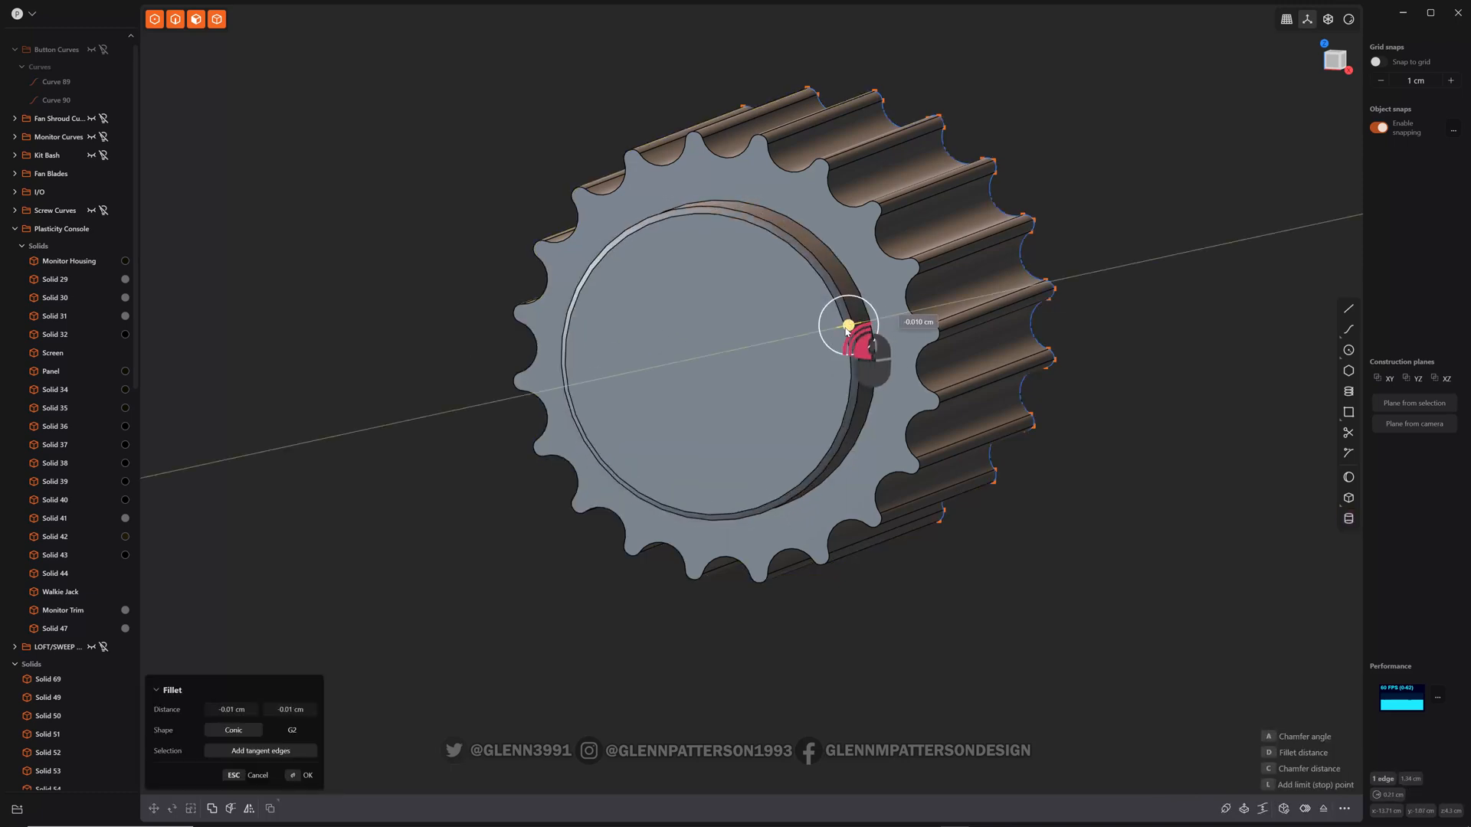
Fillet the cap edge, then add a wider cylinder base disc from the back face centre.
left_click(306, 775)
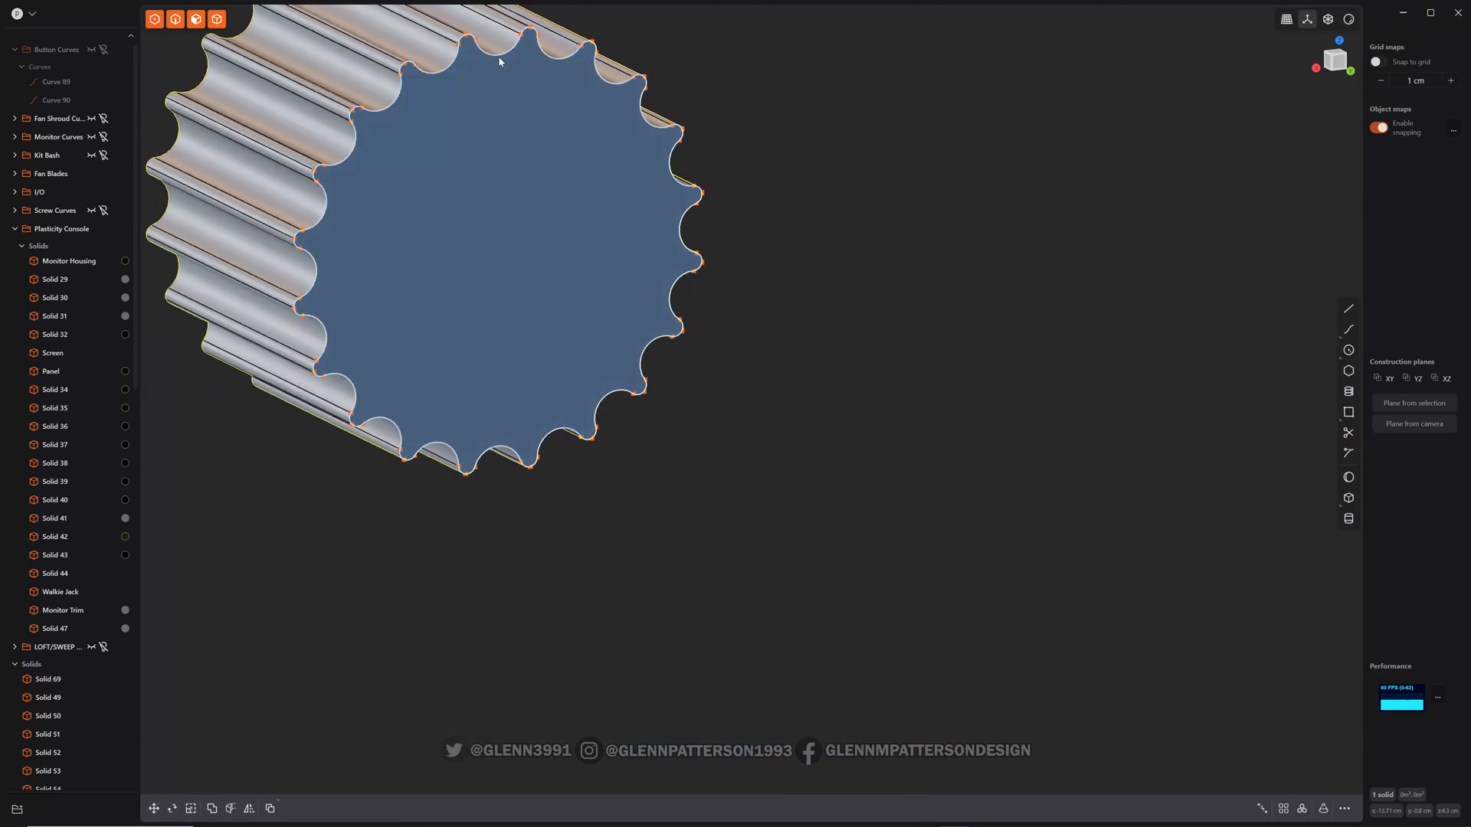
key("x")
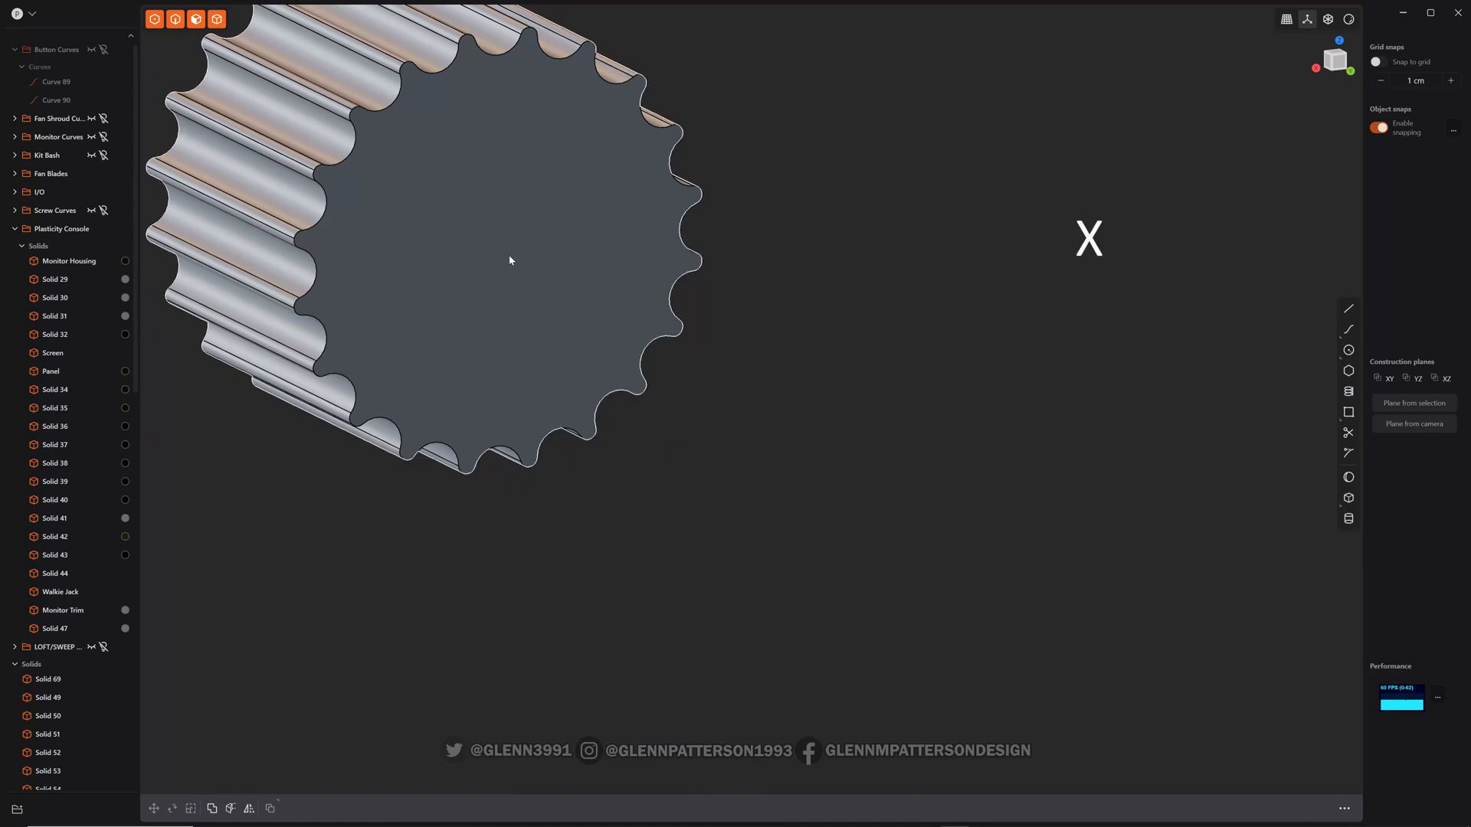
left_click(1348, 517)
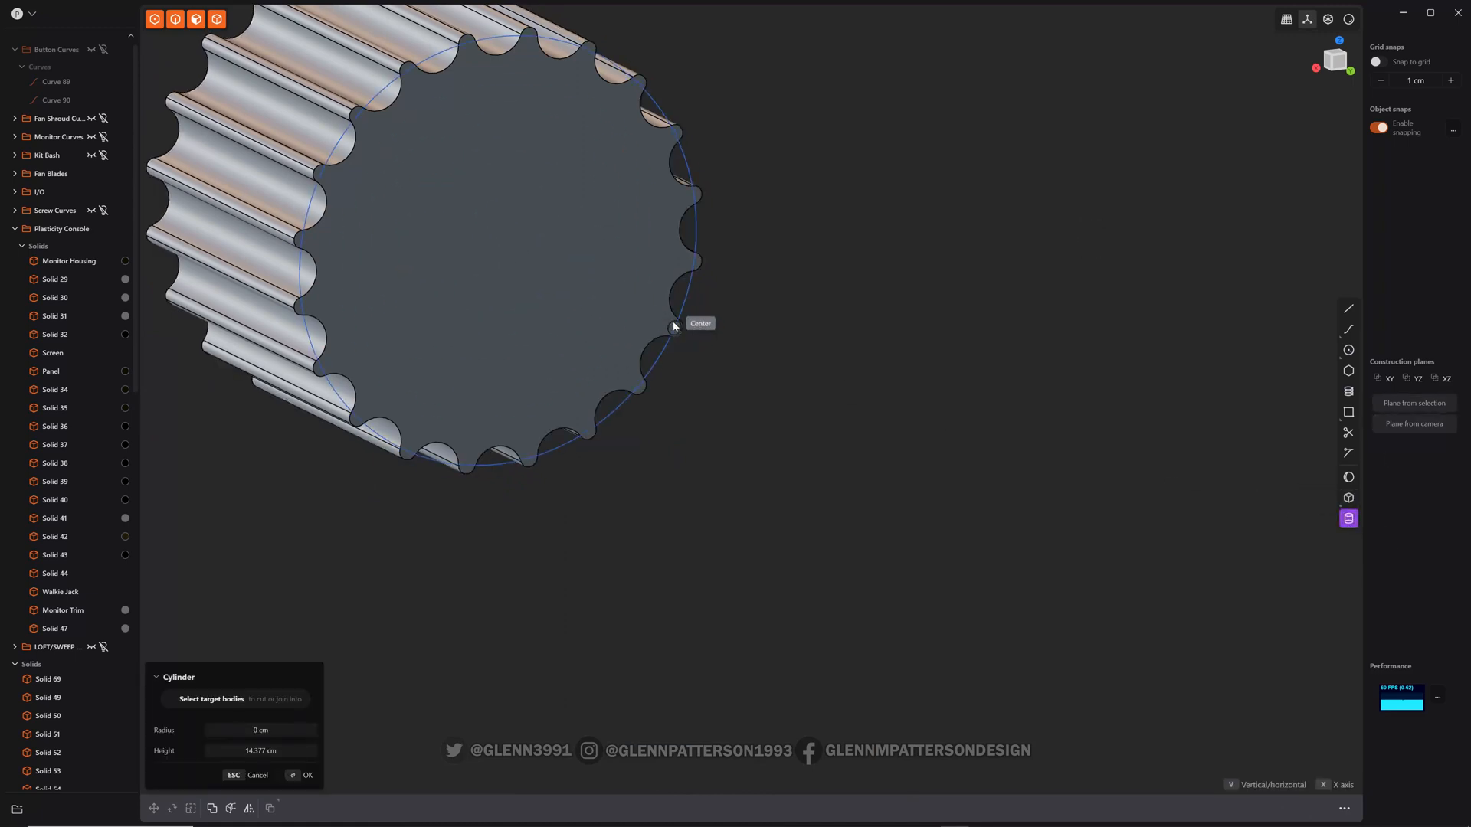
left_click(674, 324)
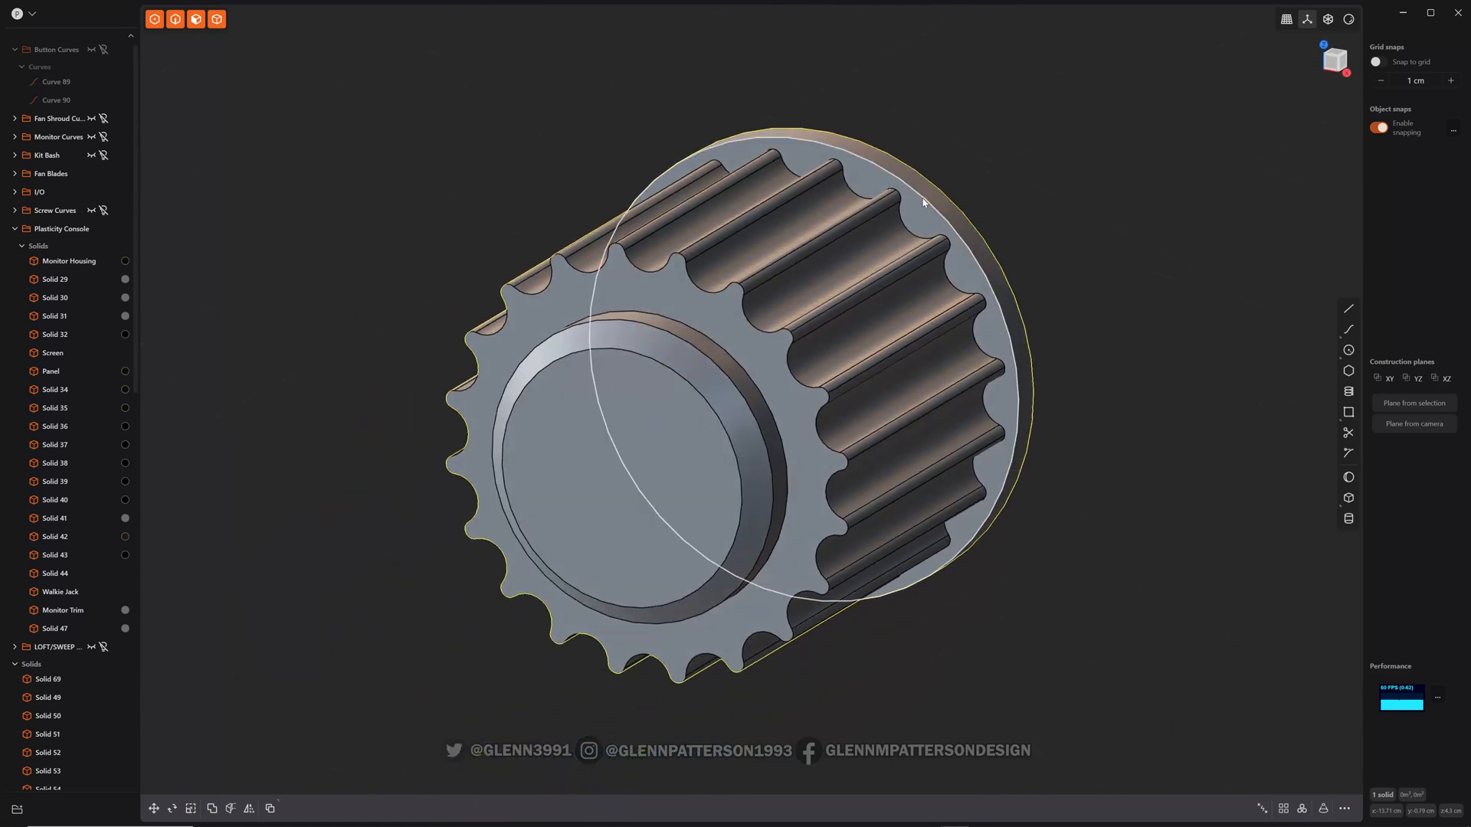
left_click(923, 202)
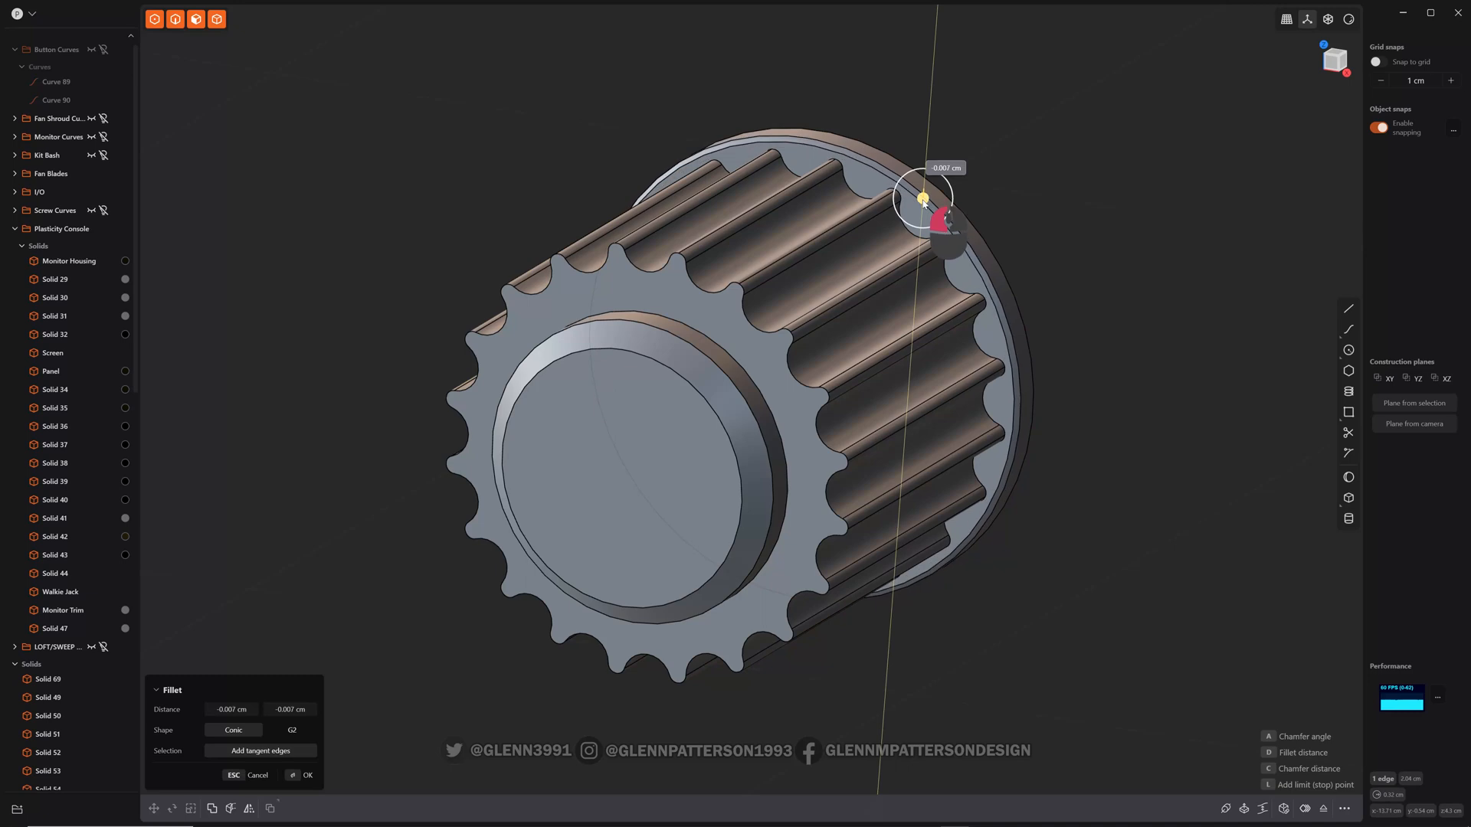
Fillet the base disc's outer rim and pick the fluted front face.
left_click(306, 775)
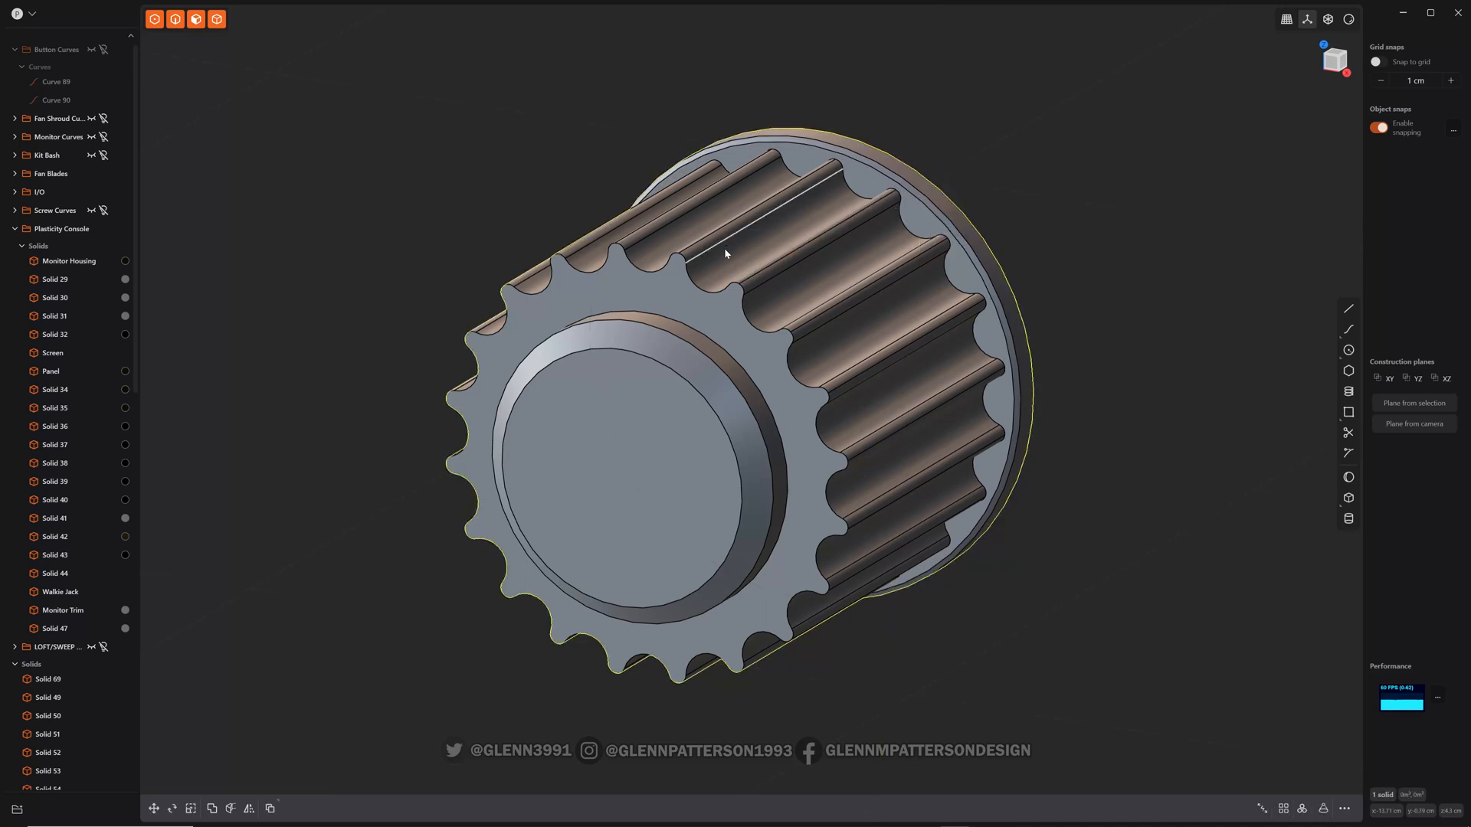
left_click(674, 297)
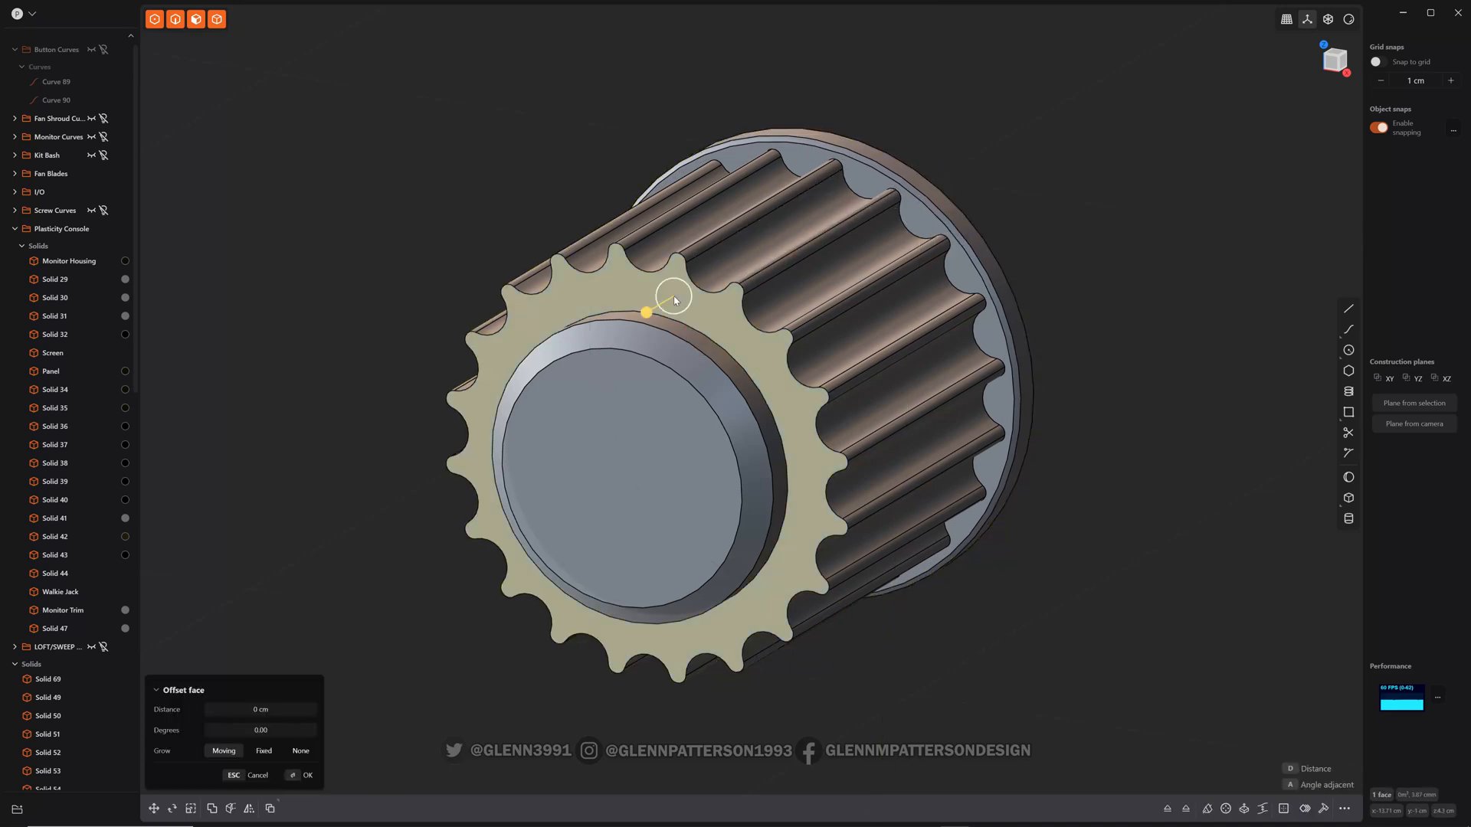
Fillet all edges of the fluted front face with a small radius.
key("ctrl")
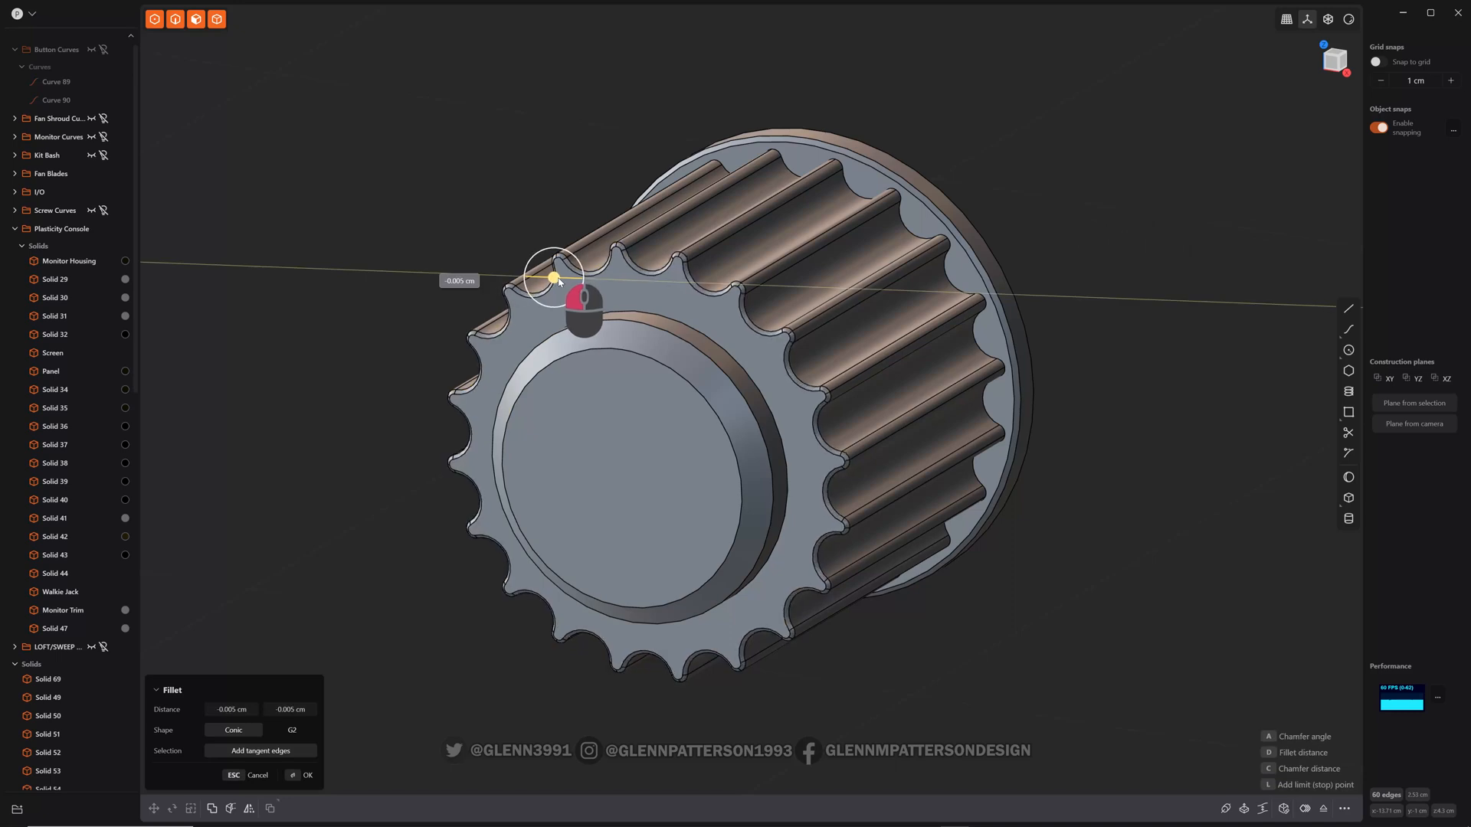
left_click_drag(556, 279, 547, 277)
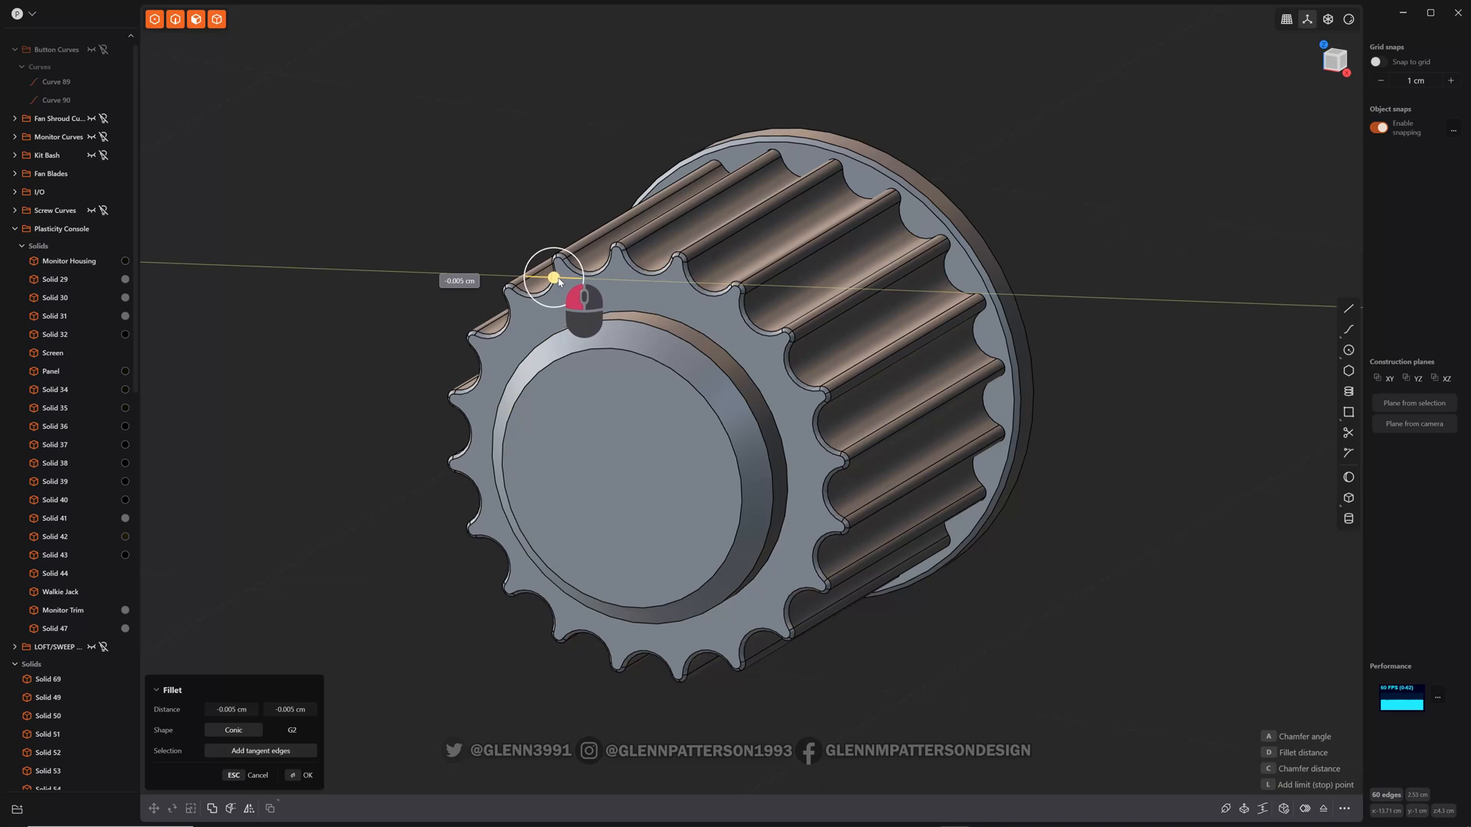
left_click(308, 775)
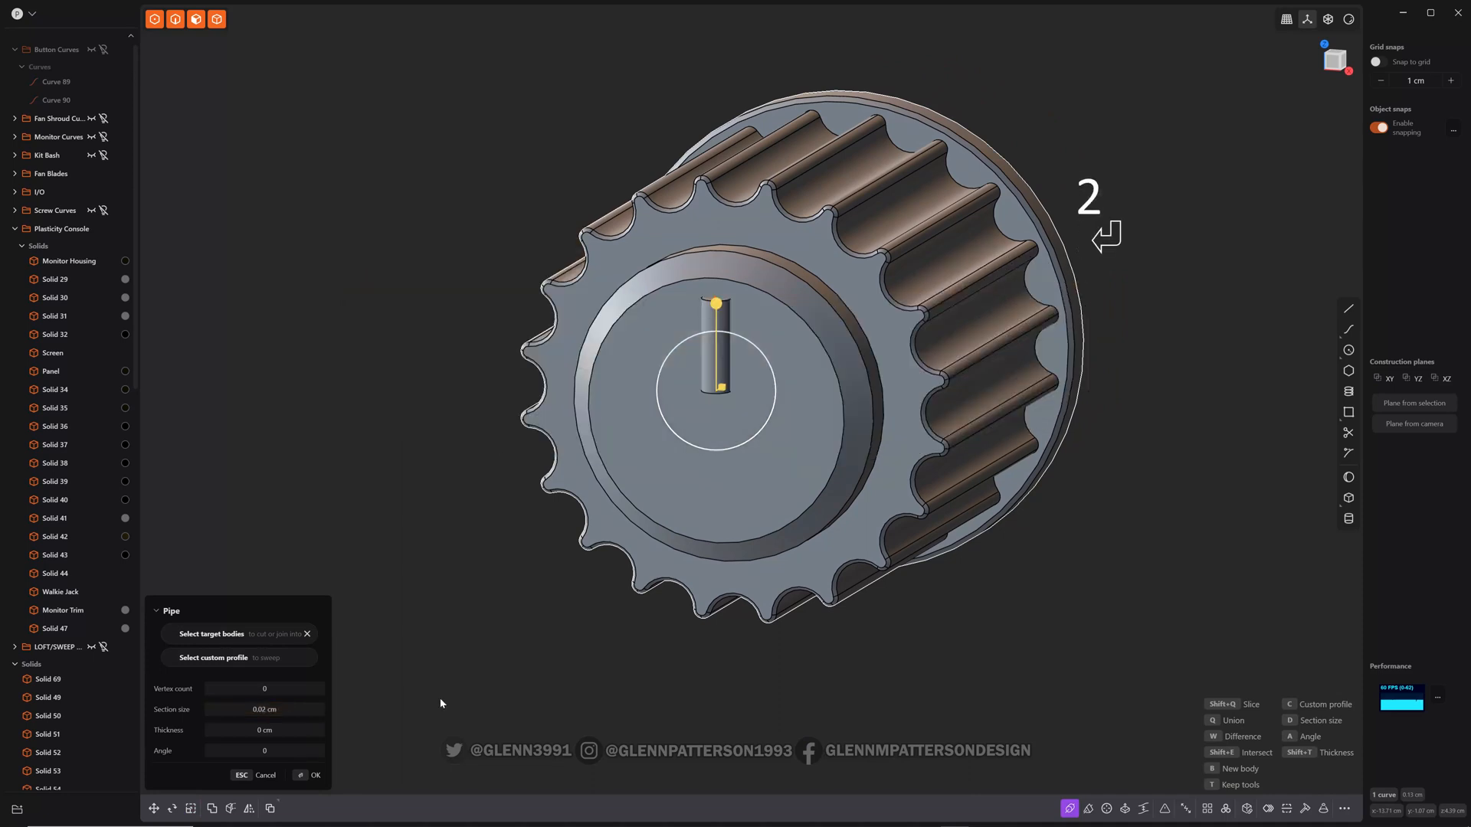
Sweep a pipe along the line on the cap and patch both open ends into a capsule.
left_click(314, 775)
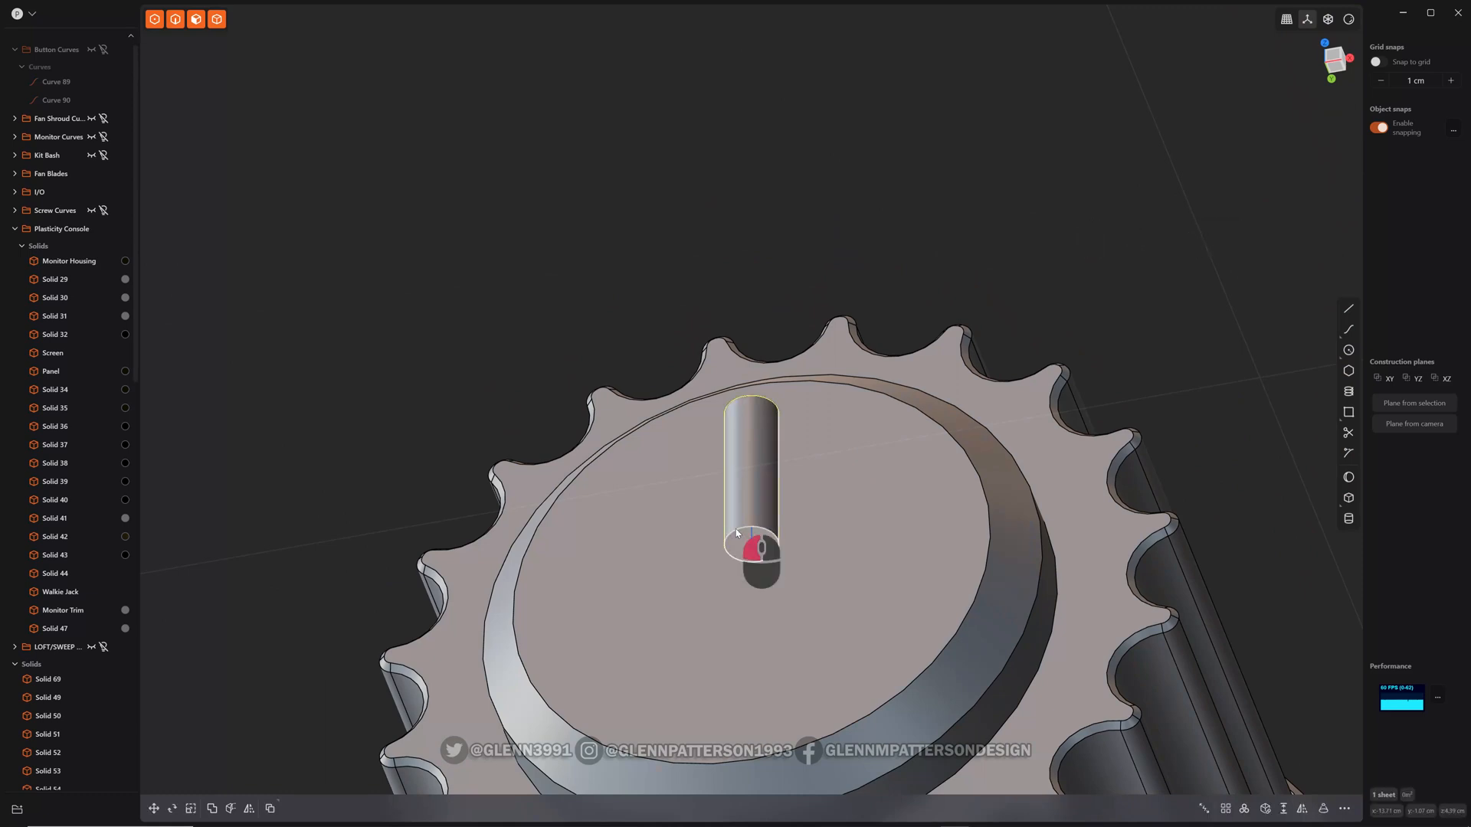
left_click(1284, 809)
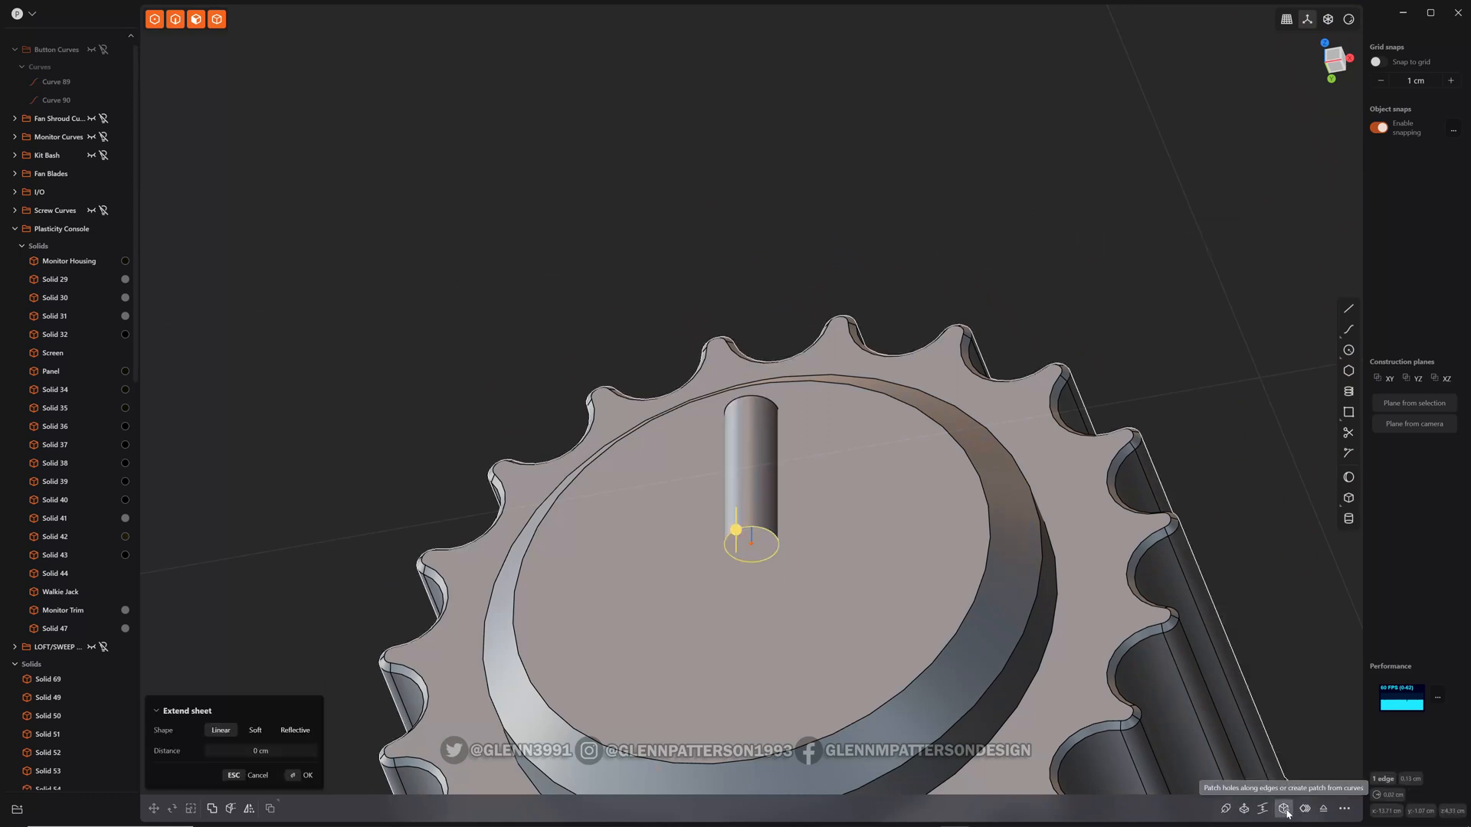
left_click(1283, 809)
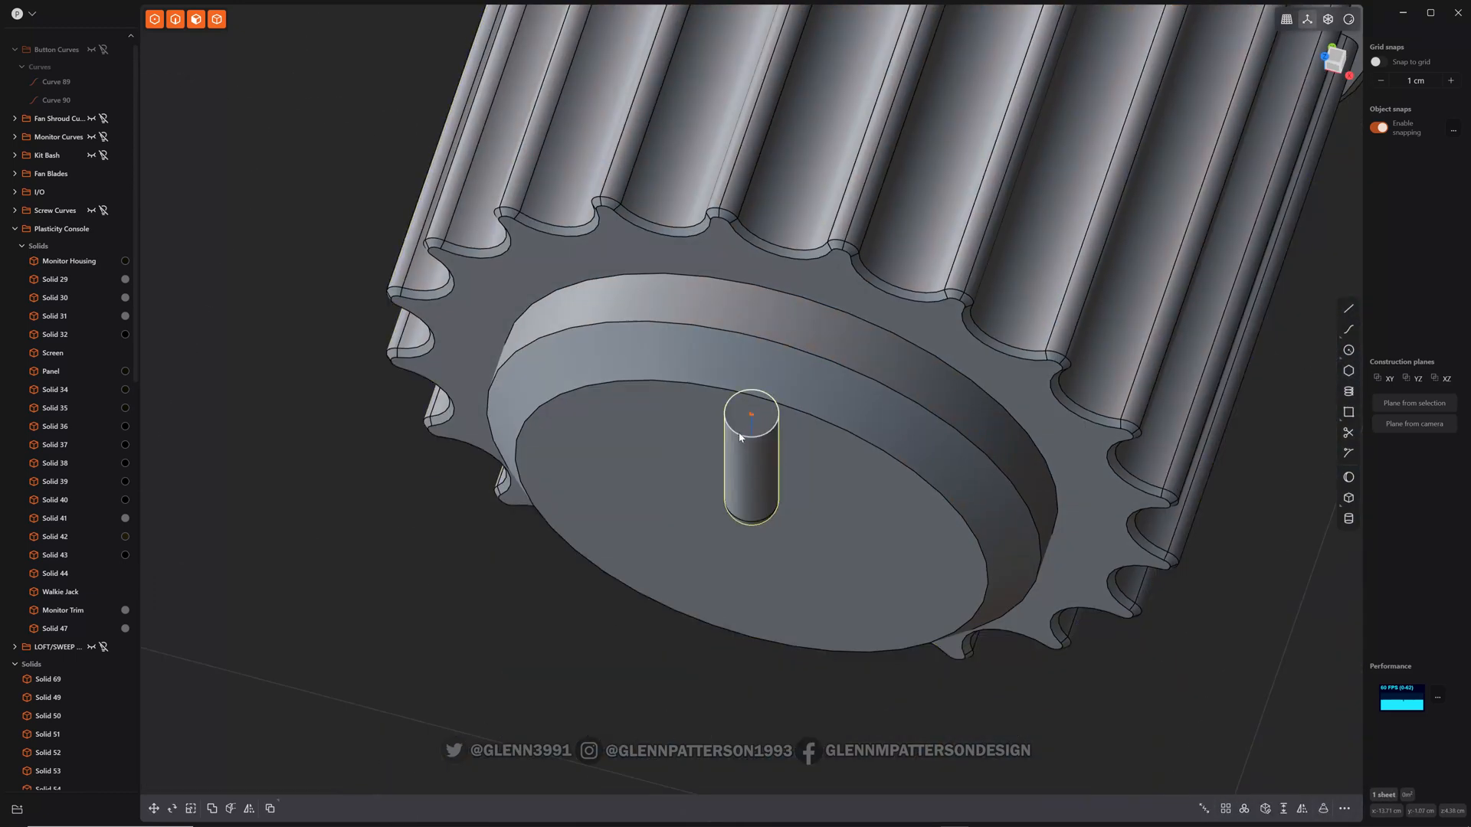
left_click(1283, 808)
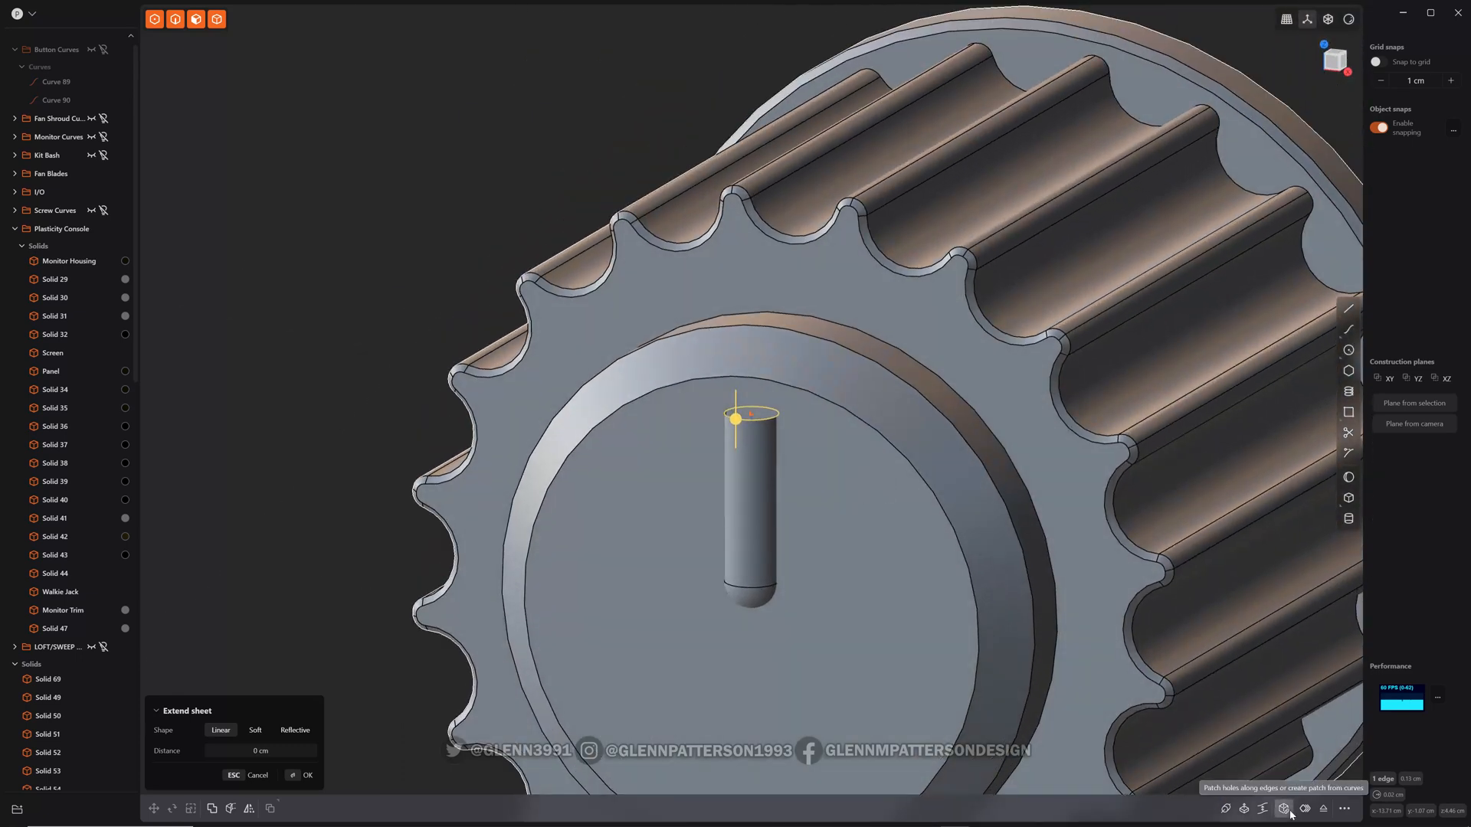
left_click(1284, 809)
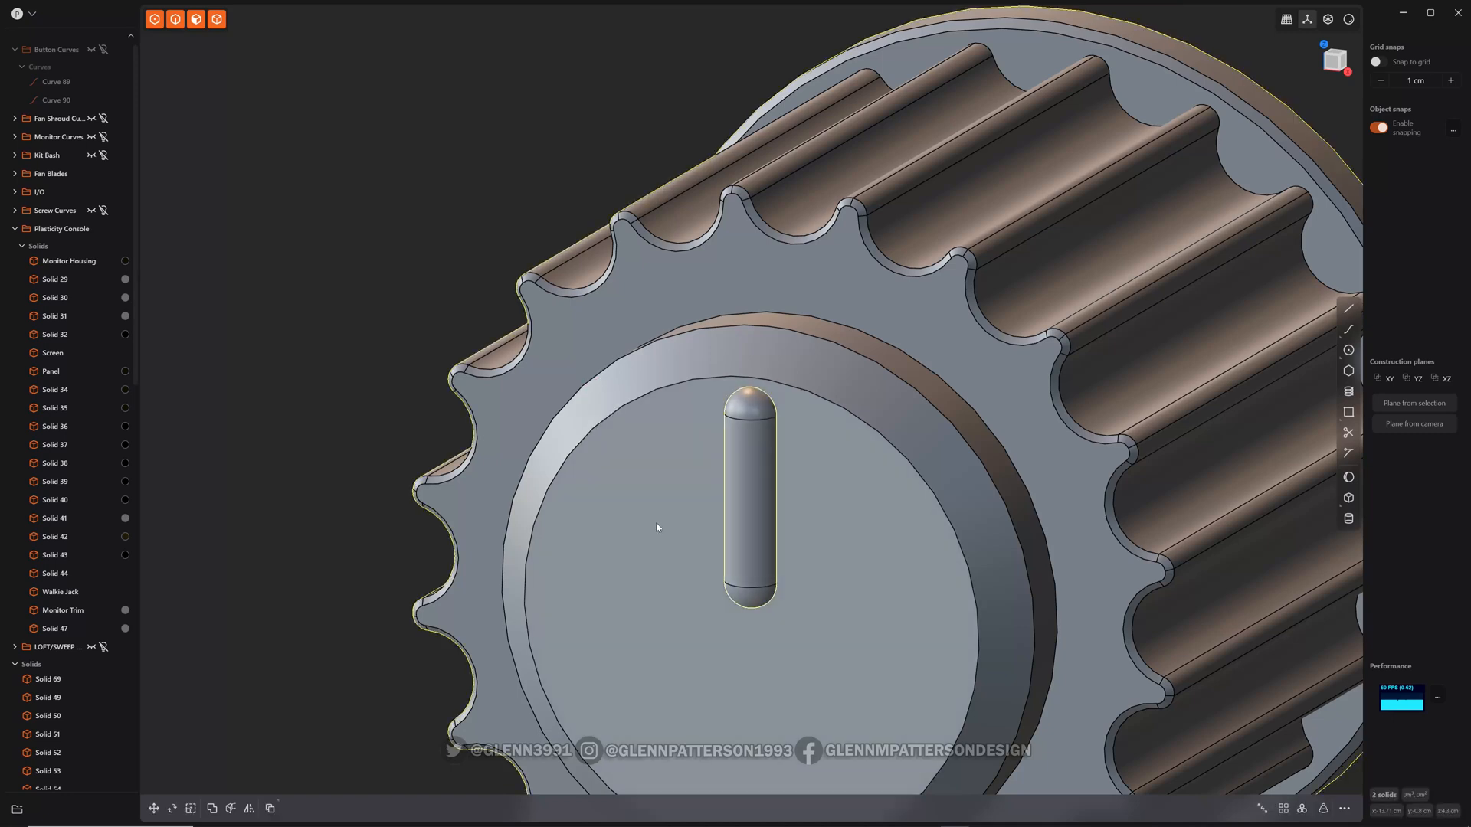
Boolean-subtract the capsule from the cap and fillet the resulting slot's rim edges.
key("q")
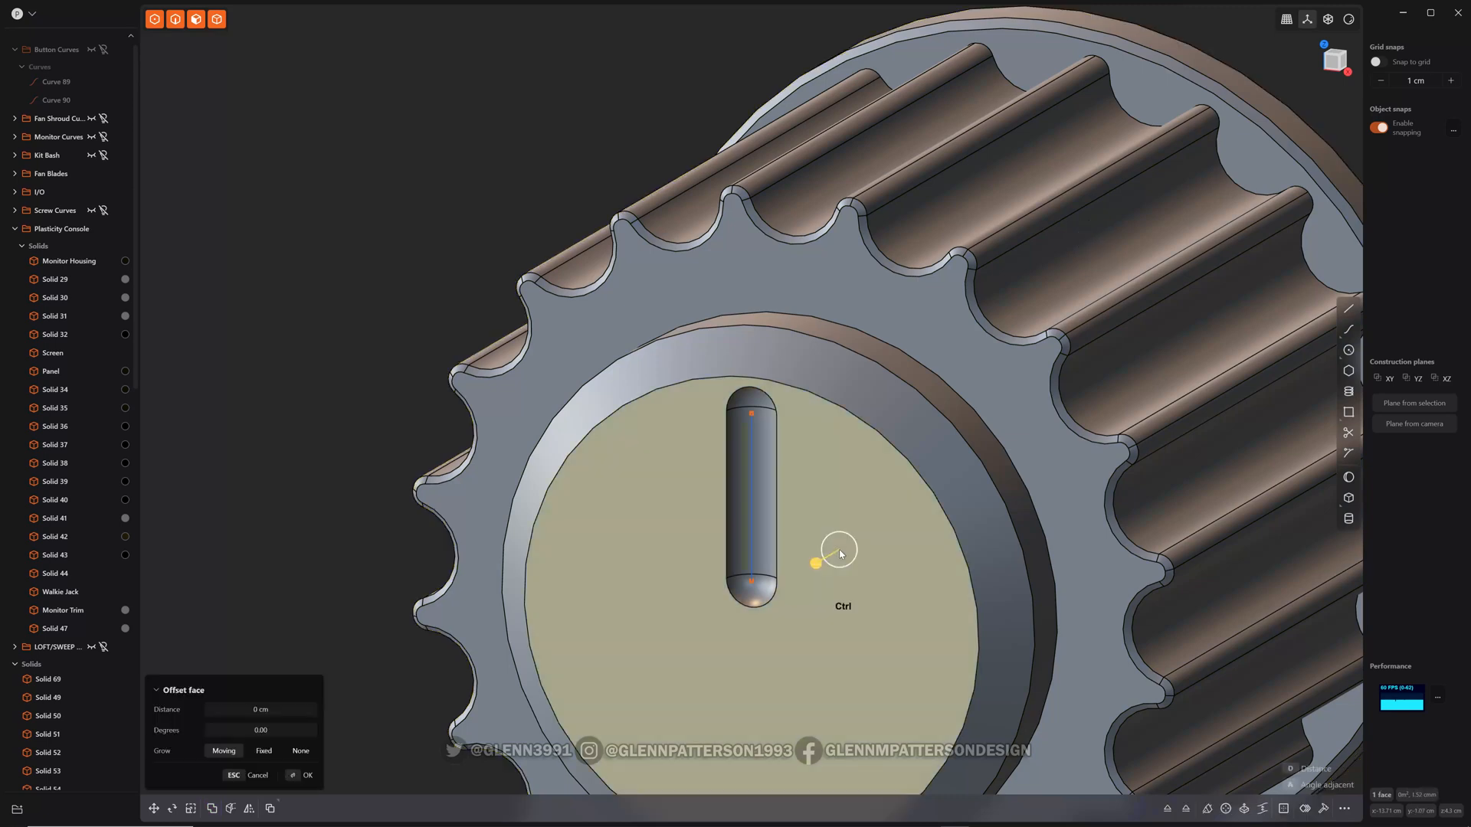
key("ctrl+d")
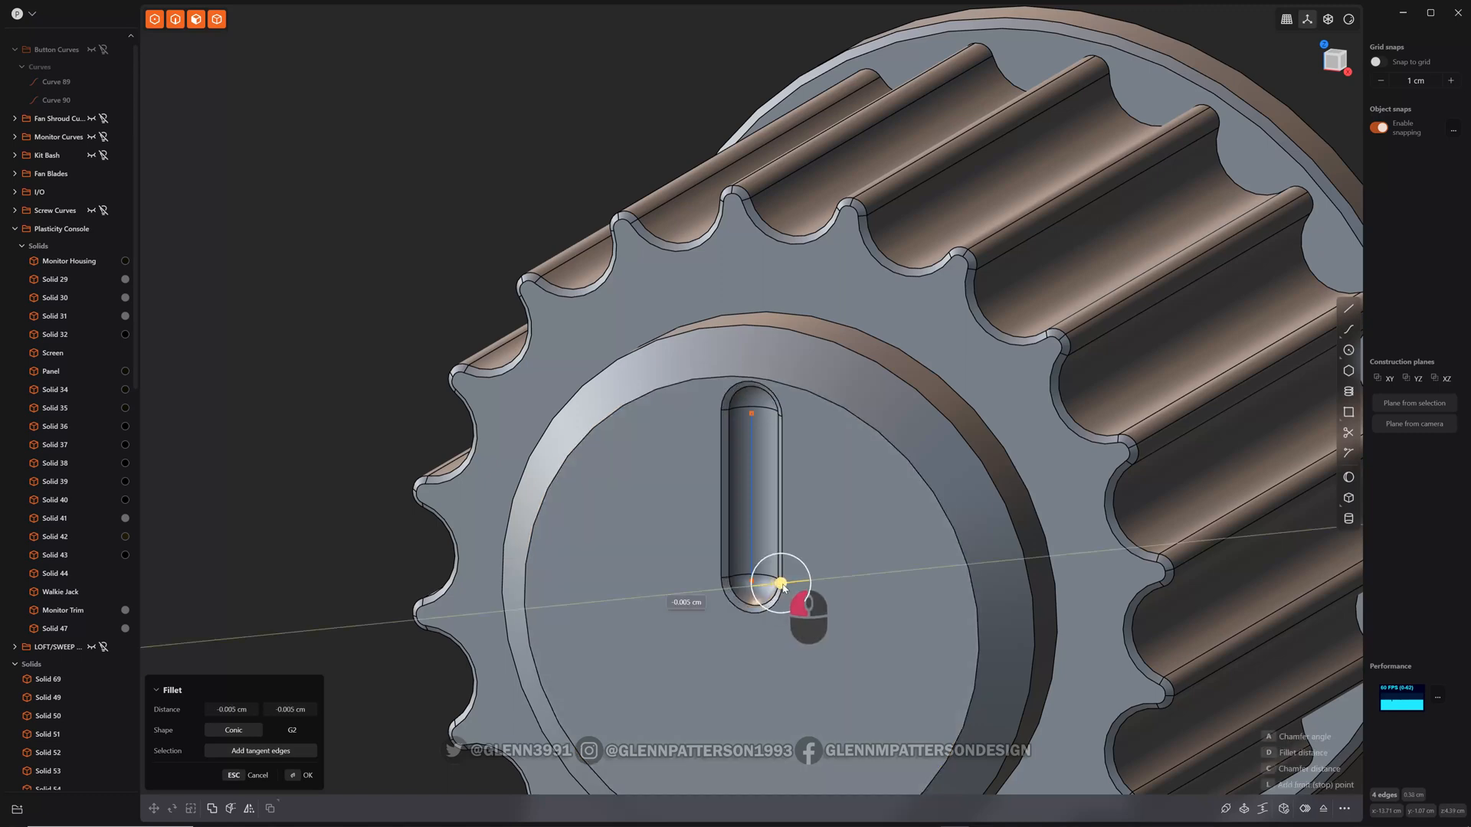
left_click(308, 775)
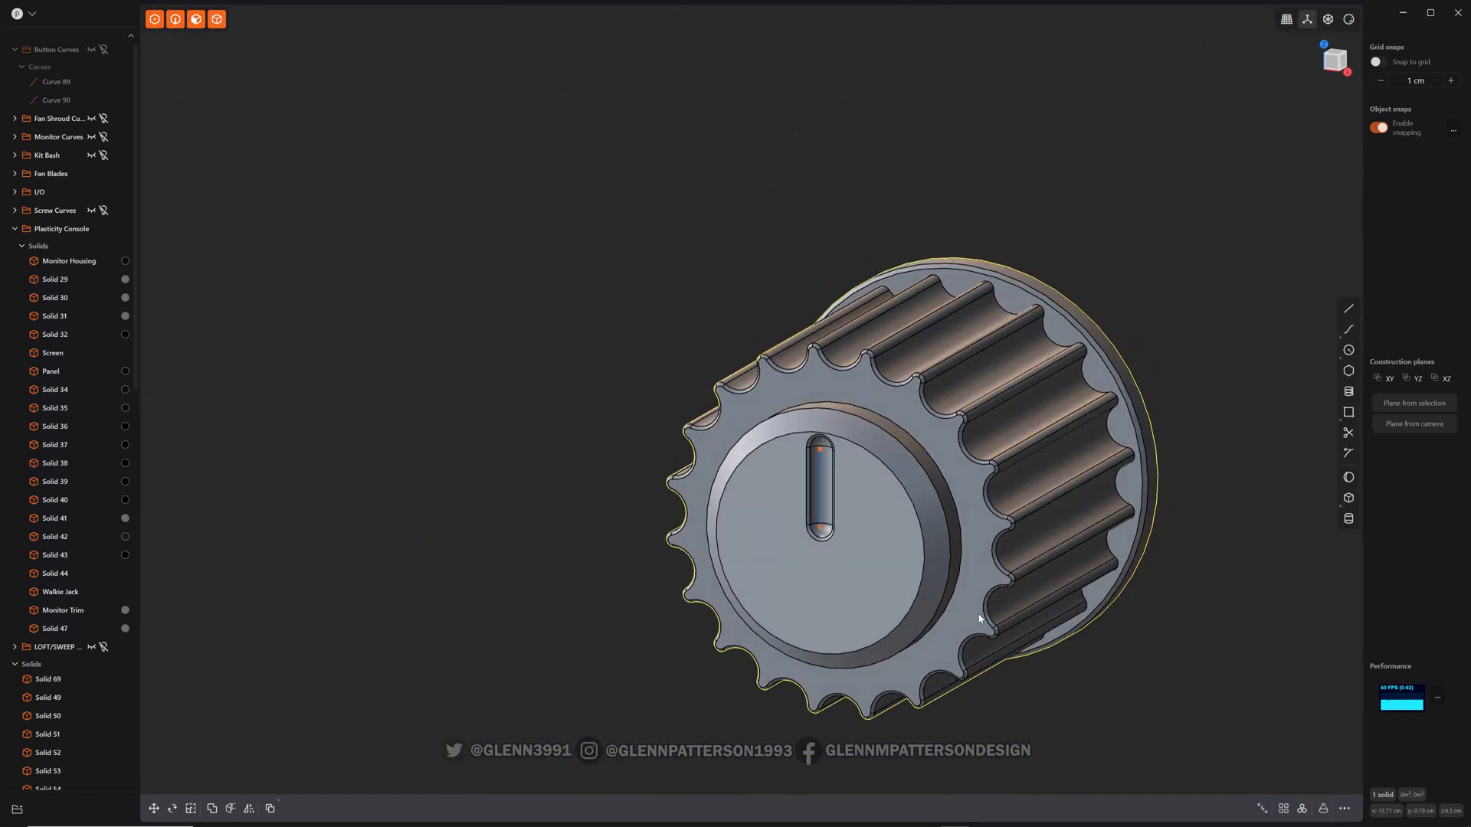
scroll("down", 3)
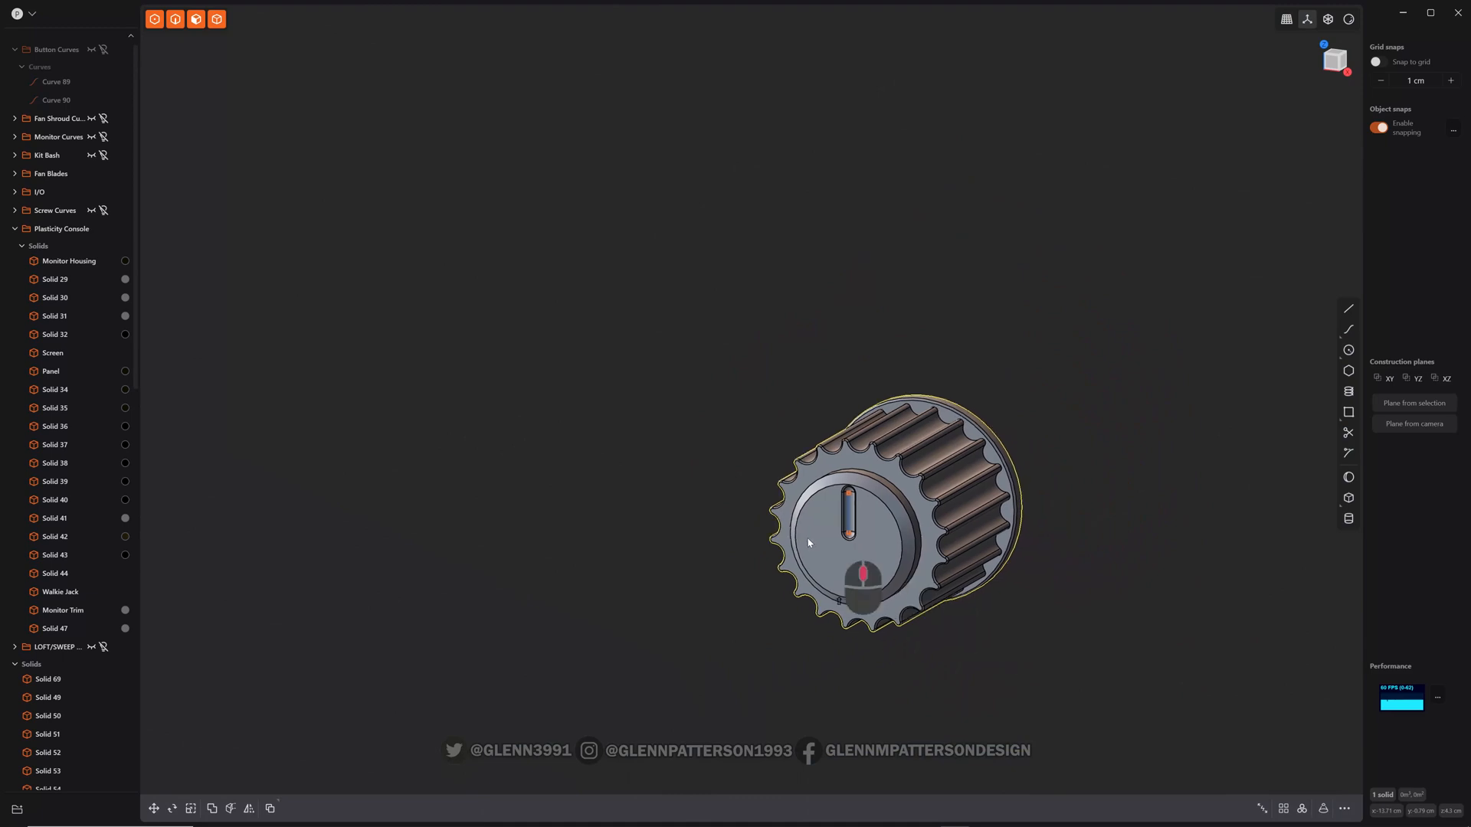